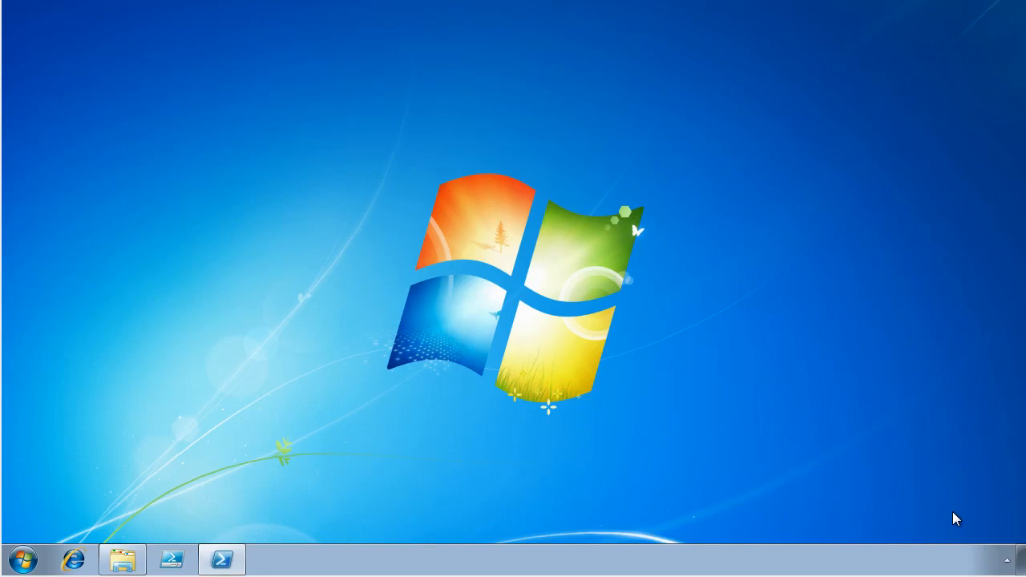
{"action": "mouse_move", "coordinate": [171, 559]}
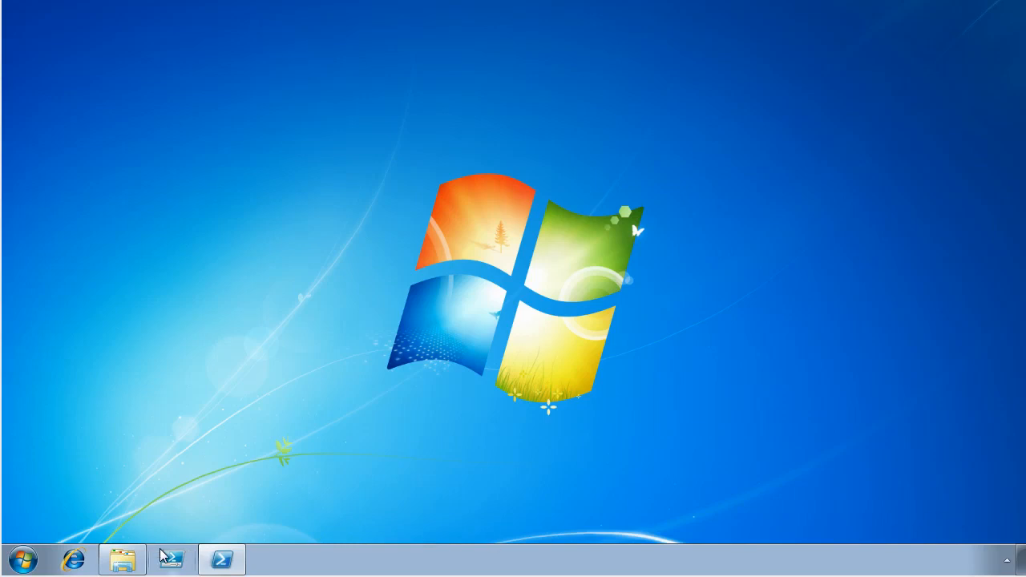
Step: Open the Audio folder in C:\Windows\diagnostics\system in Explorer to view its PS1 scripts
{"action": "left_click", "coordinate": [122, 559]}
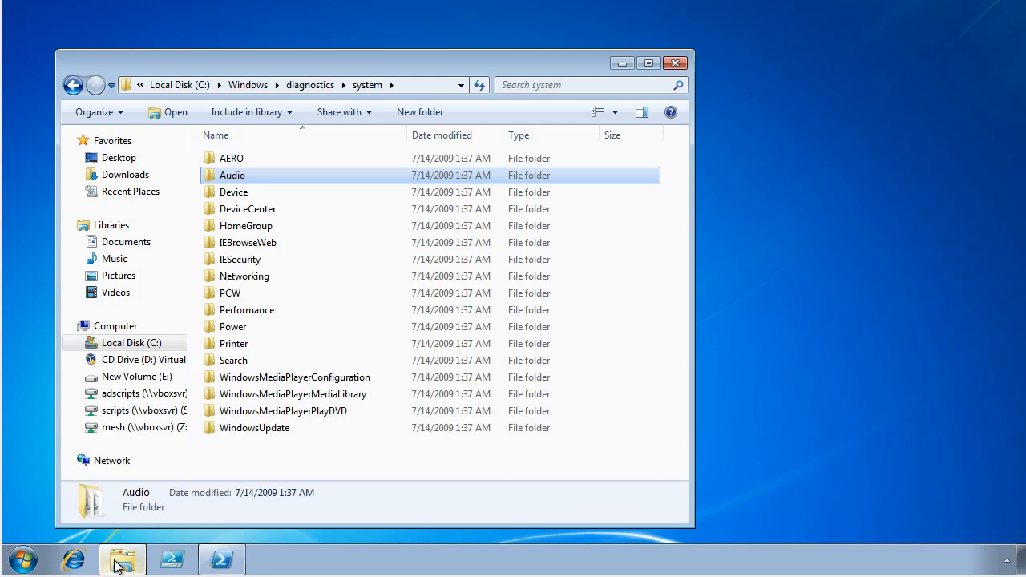
{"action": "mouse_move", "coordinate": [343, 157]}
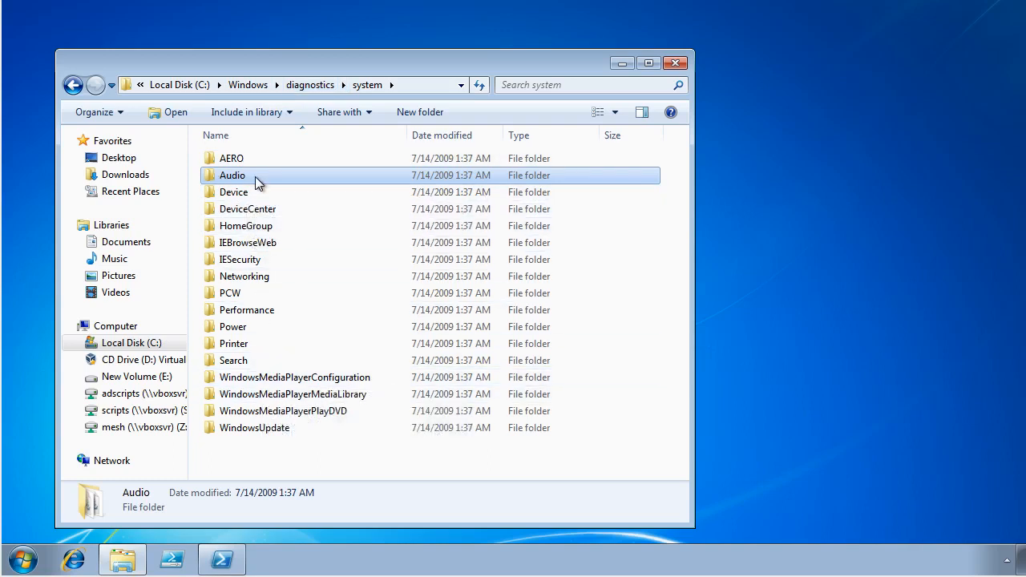
{"action": "double_click", "coordinate": [233, 174]}
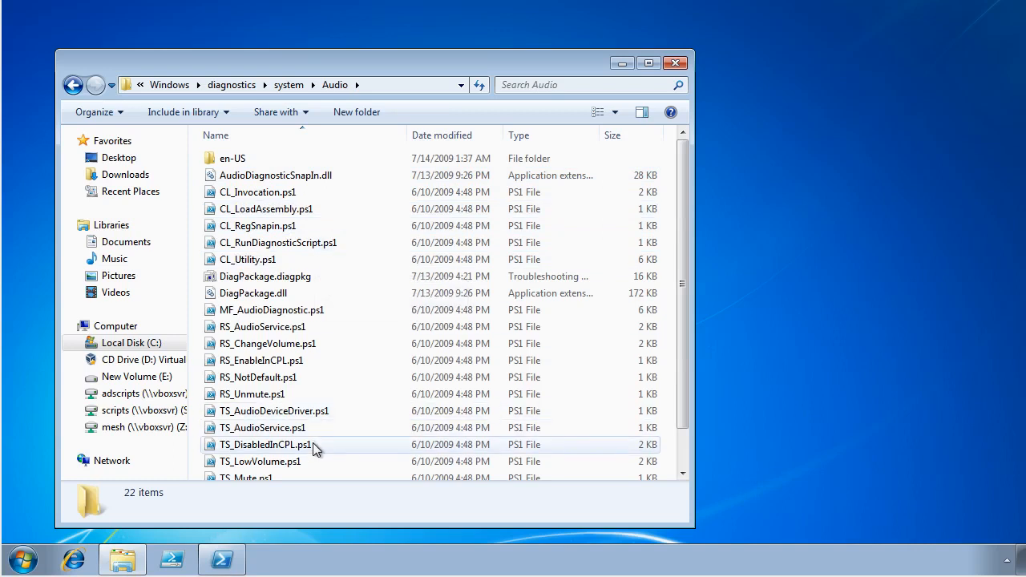
{"action": "mouse_move", "coordinate": [313, 449]}
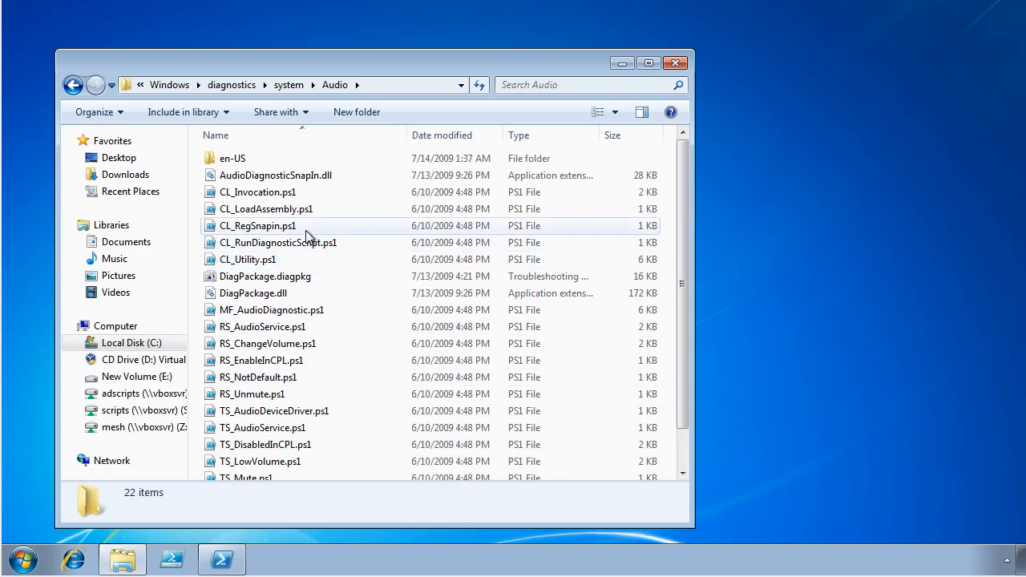
{"action": "mouse_move", "coordinate": [608, 66]}
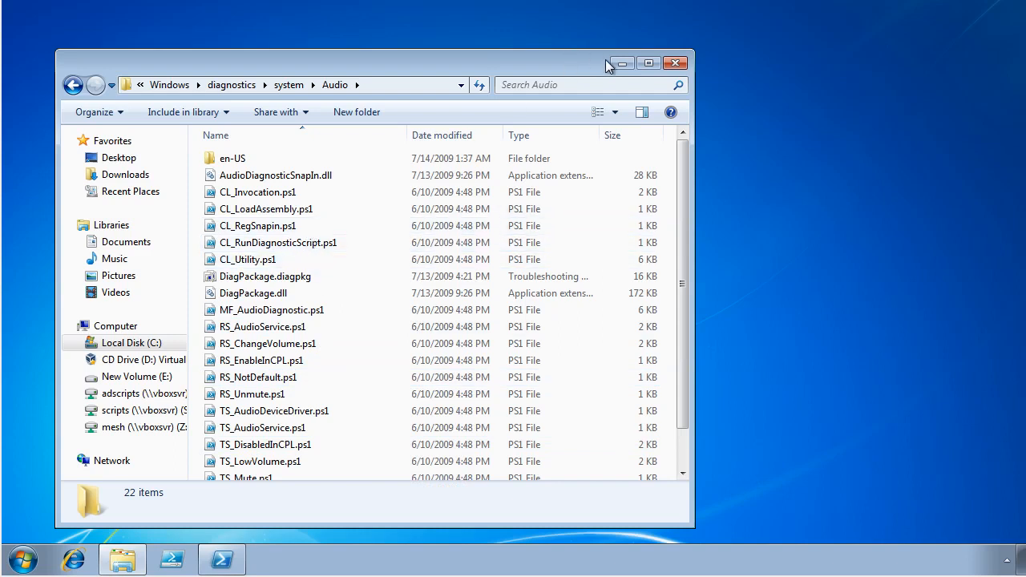
{"action": "mouse_move", "coordinate": [622, 63]}
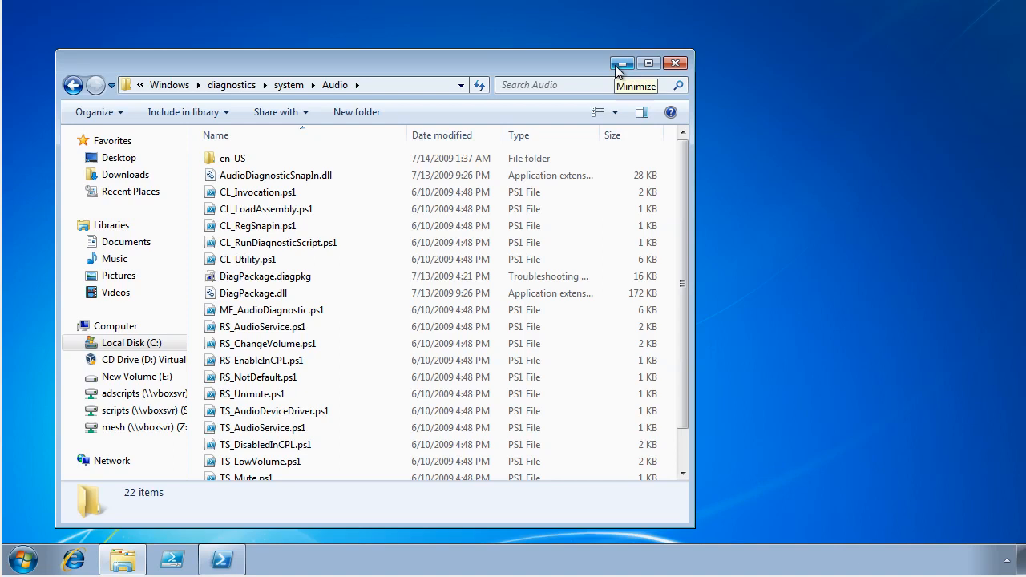
Step: Minimize Explorer and open Control Panel's Find and fix problems Troubleshooting page
{"action": "left_click", "coordinate": [622, 63]}
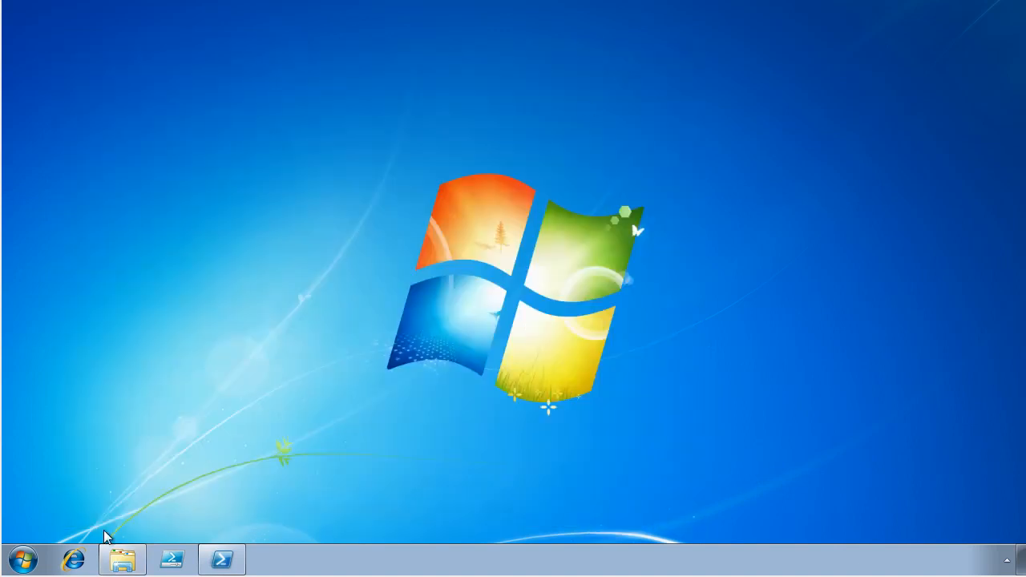
{"action": "left_click", "coordinate": [22, 559]}
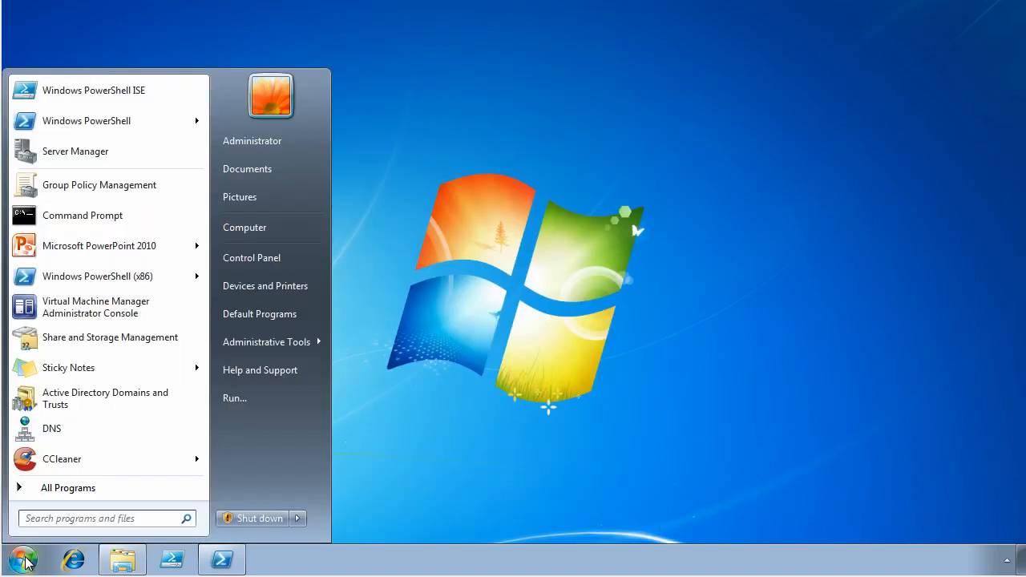
{"action": "left_click", "coordinate": [22, 558]}
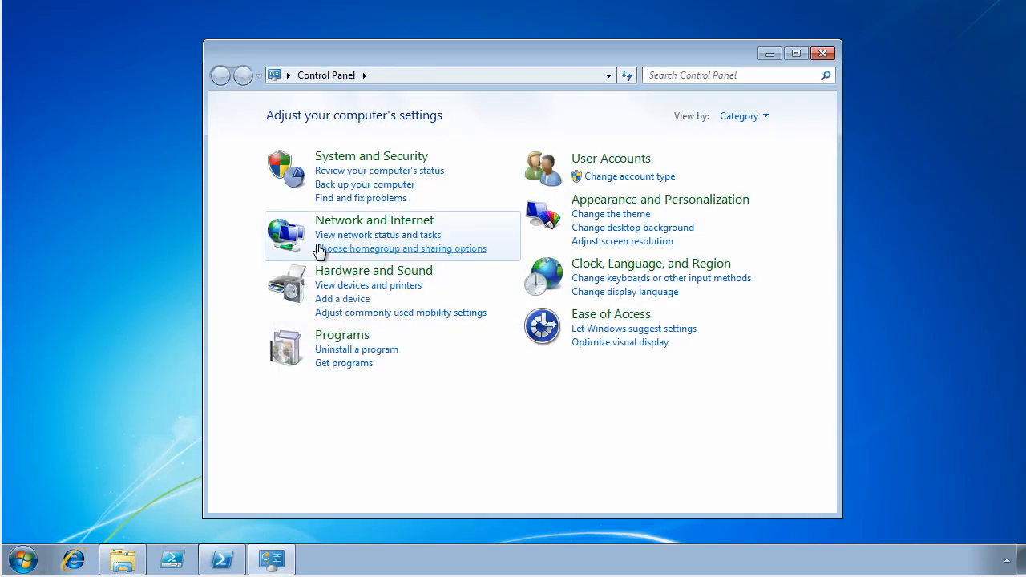
{"action": "mouse_move", "coordinate": [401, 160]}
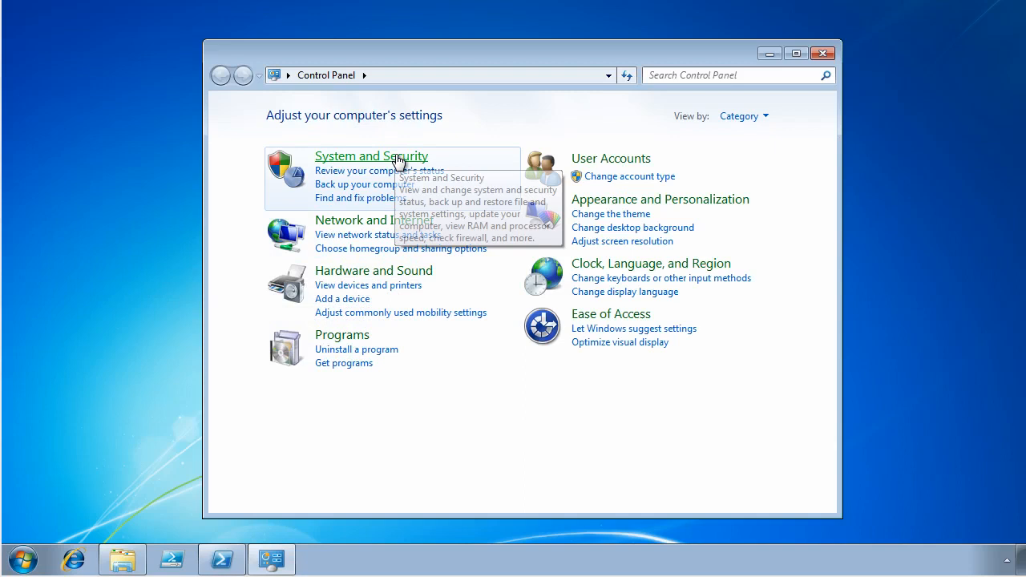
{"action": "mouse_move", "coordinate": [383, 198]}
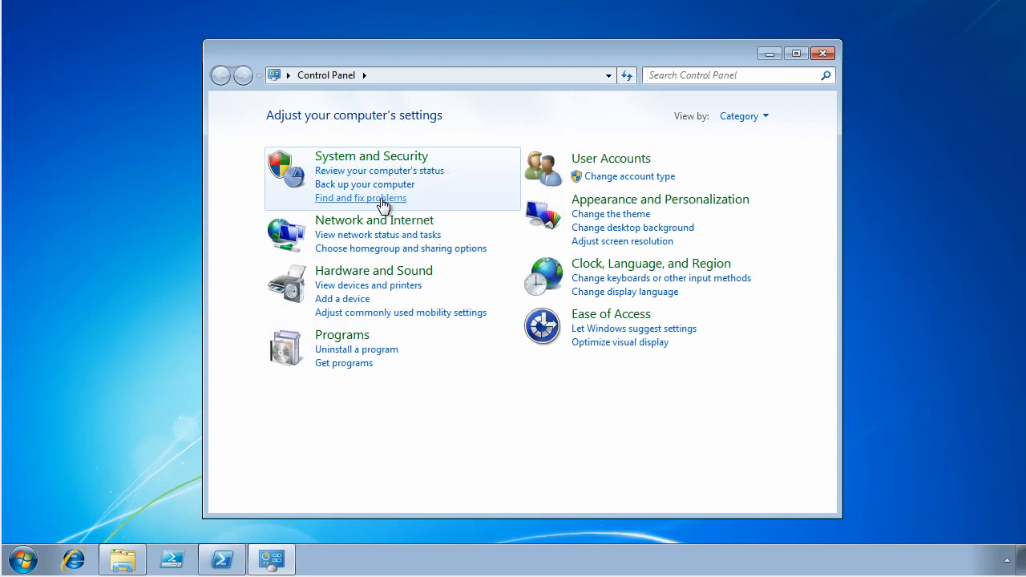
{"action": "left_click", "coordinate": [360, 198]}
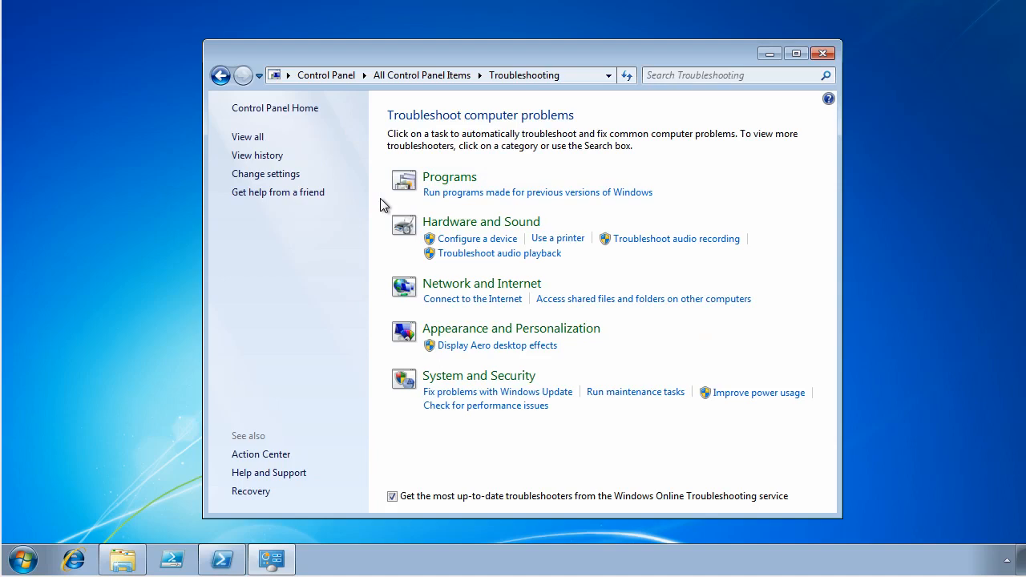
{"action": "mouse_move", "coordinate": [455, 253]}
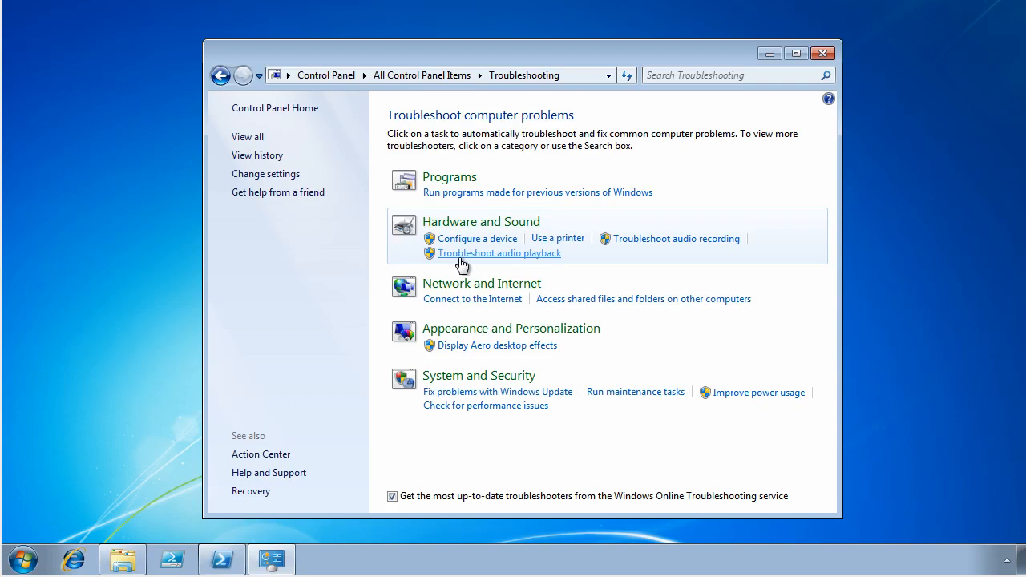
Step: Run Troubleshoot audio playback with Apply repairs automatically unchecked under Advanced
{"action": "left_click", "coordinate": [499, 253]}
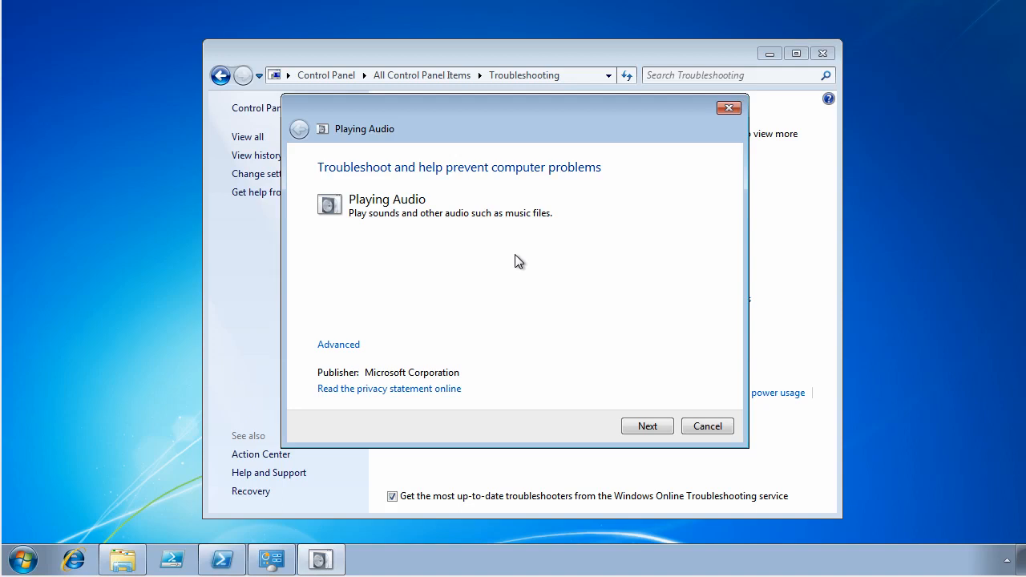
{"action": "mouse_move", "coordinate": [398, 336]}
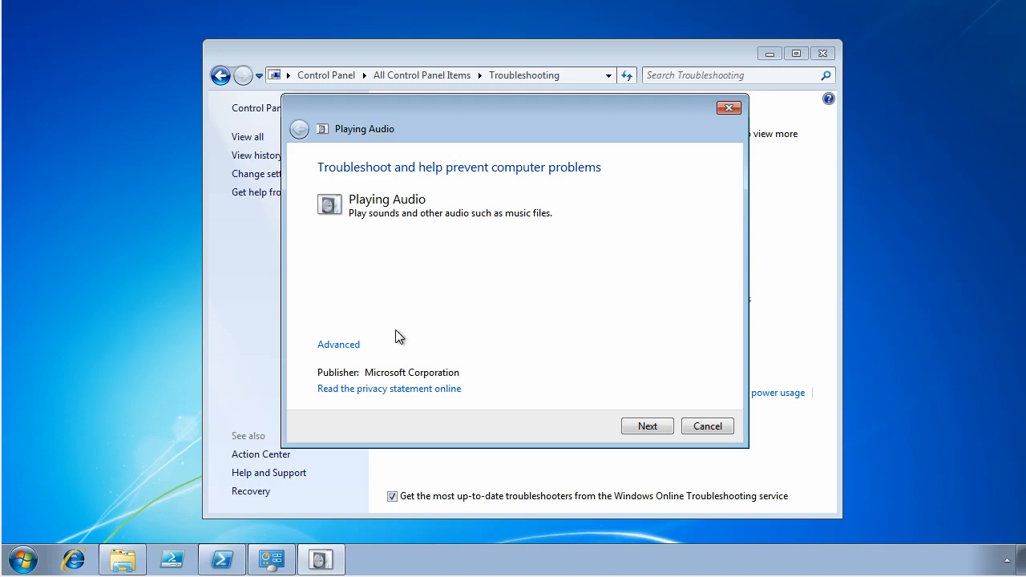
{"action": "mouse_move", "coordinate": [339, 345]}
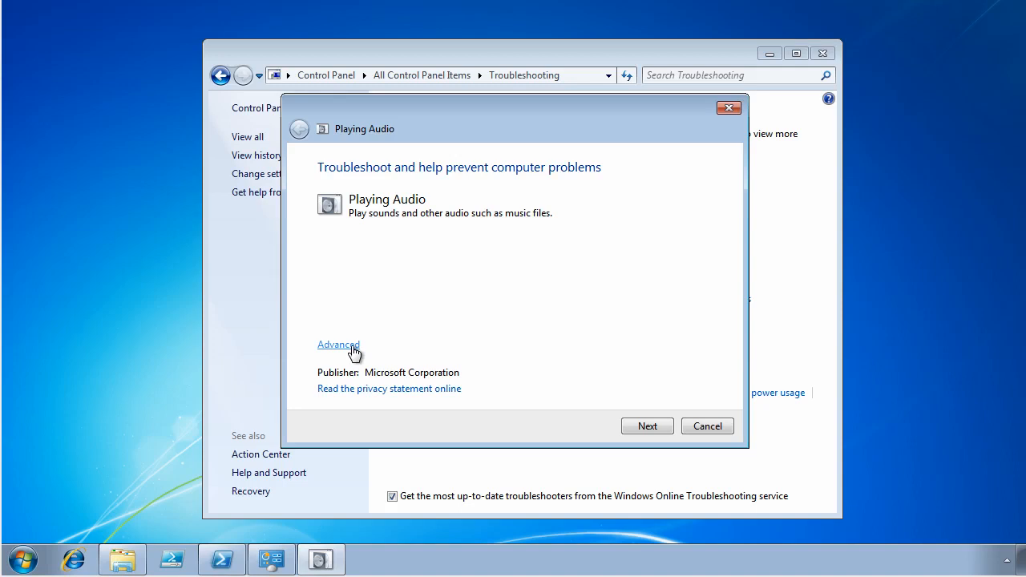
{"action": "left_click", "coordinate": [338, 344]}
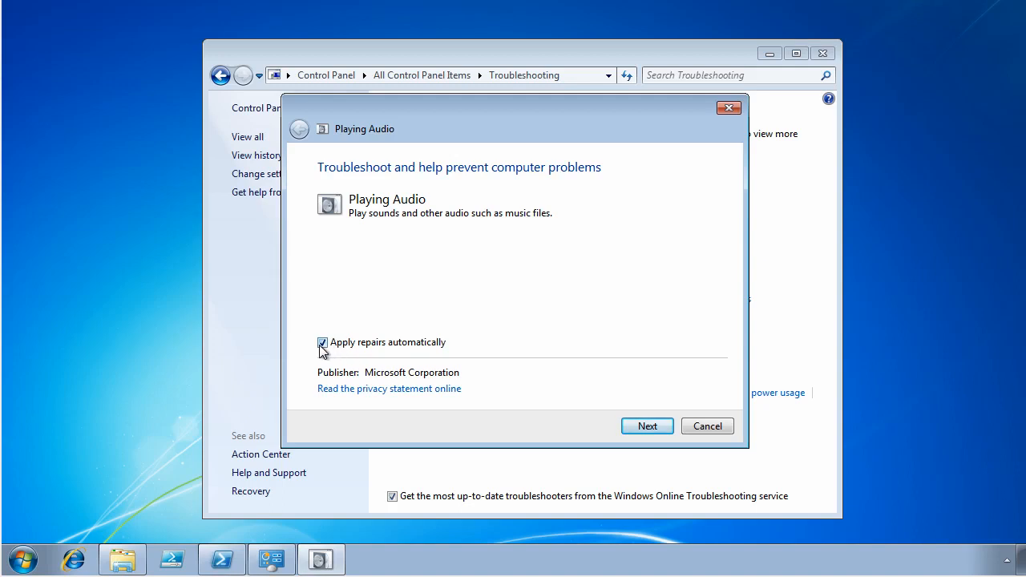
{"action": "left_click", "coordinate": [322, 342]}
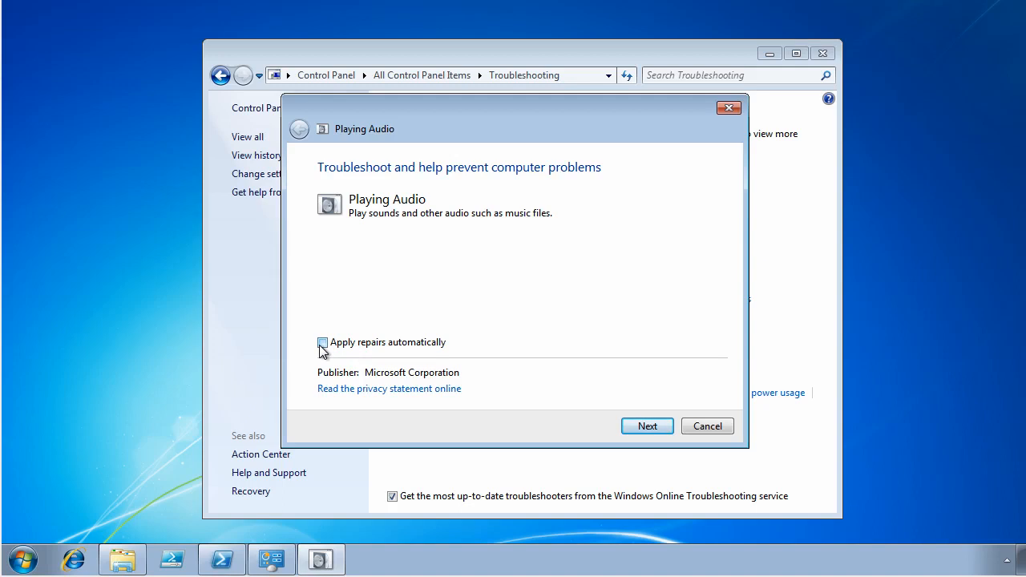
{"action": "left_click", "coordinate": [322, 343]}
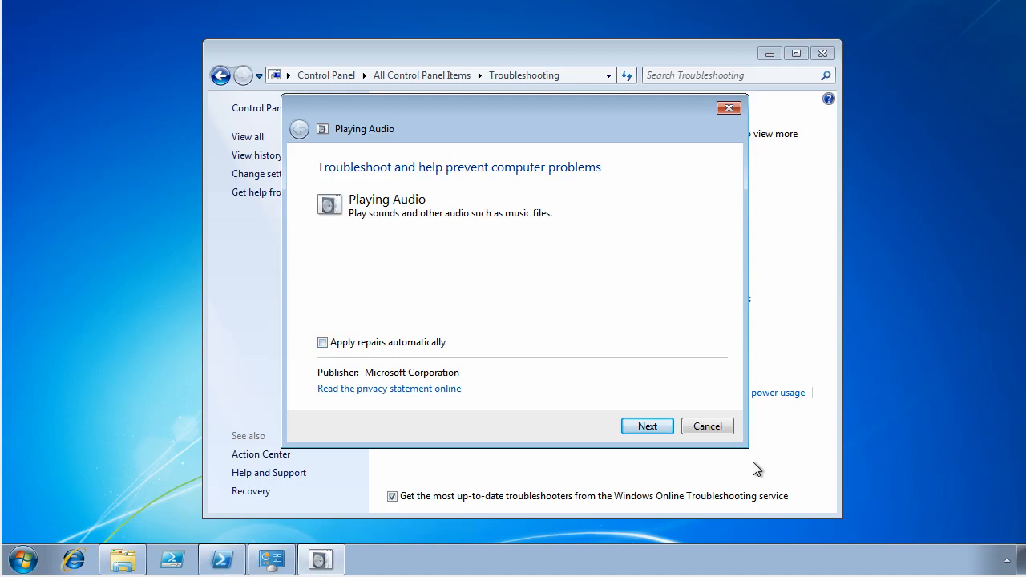
{"action": "left_click", "coordinate": [647, 426]}
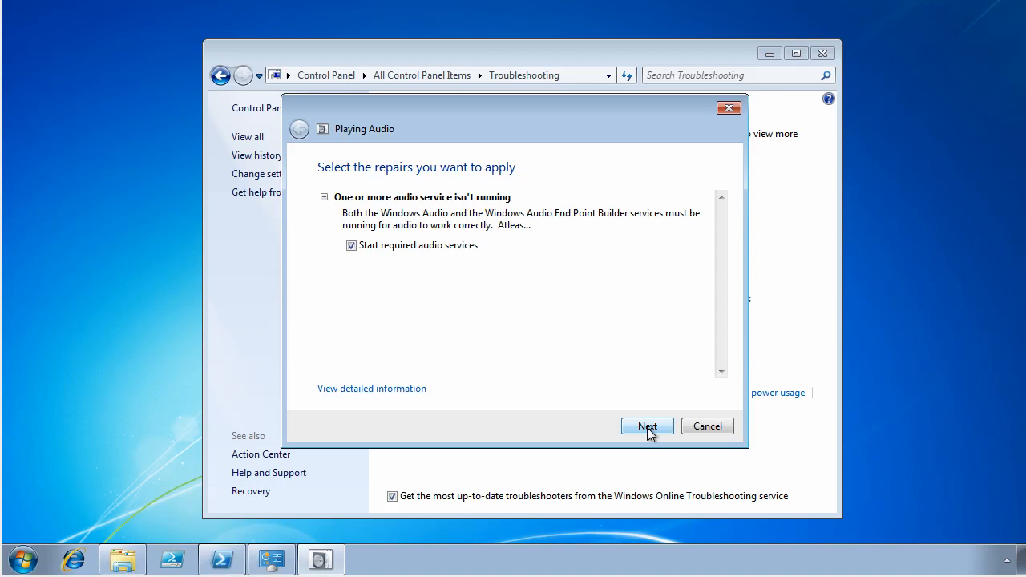
Step: Apply the 'Start required audio services' repair for the stopped audio service
{"action": "left_click", "coordinate": [648, 426]}
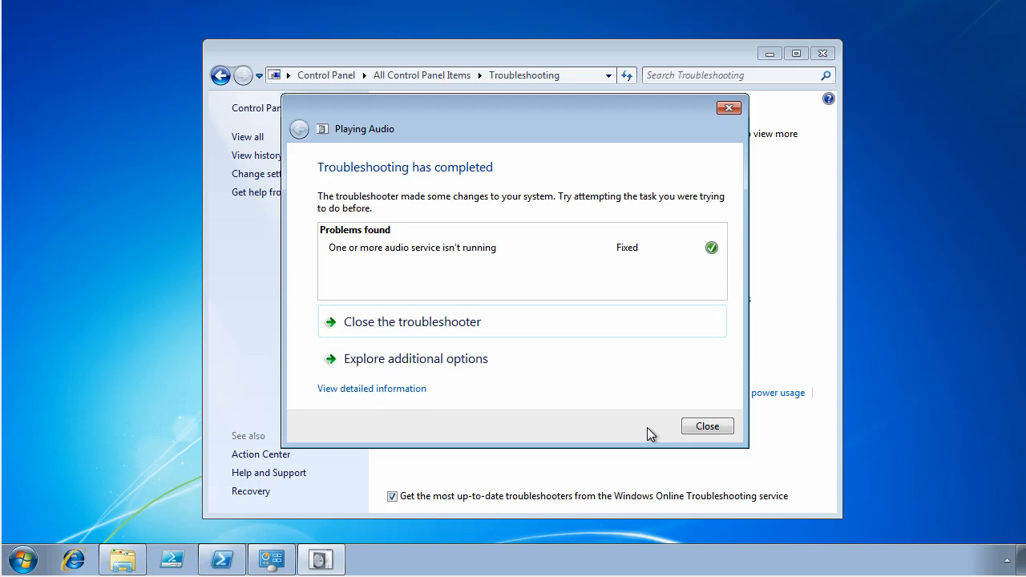
{"action": "mouse_move", "coordinate": [628, 335]}
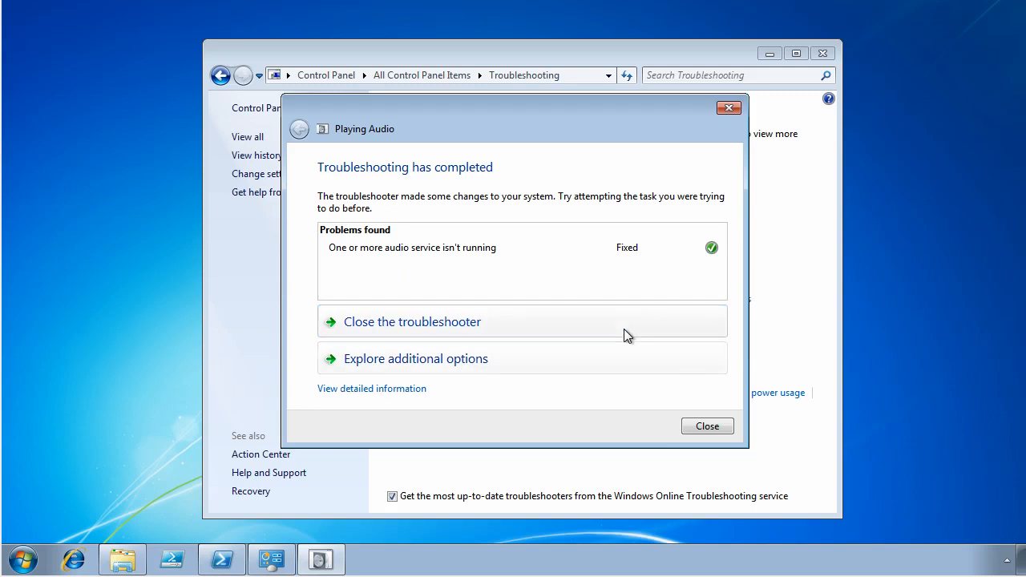
{"action": "mouse_move", "coordinate": [372, 389]}
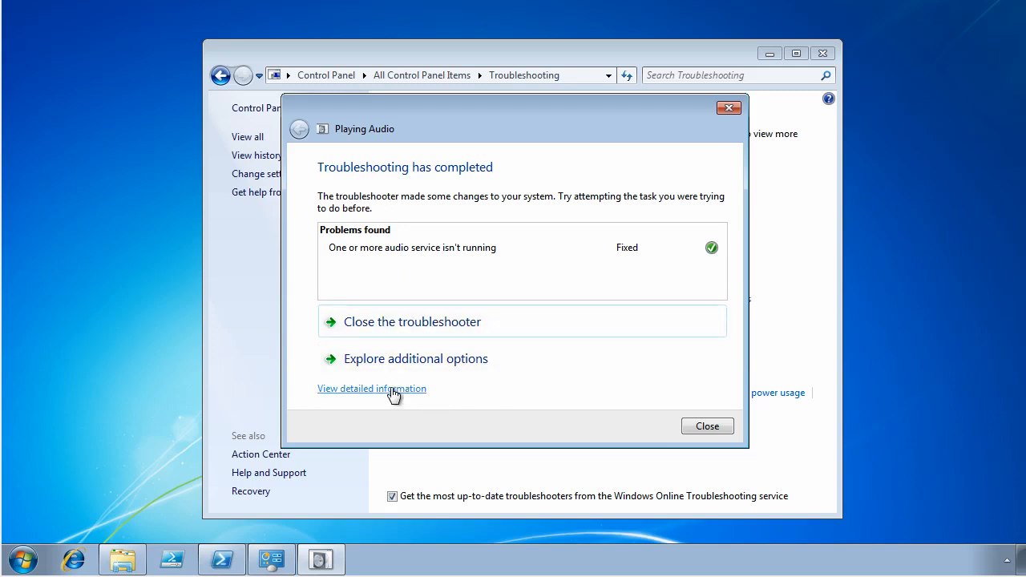
Step: Open View detailed information once the audio troubleshooter finishes
{"action": "left_click", "coordinate": [372, 389]}
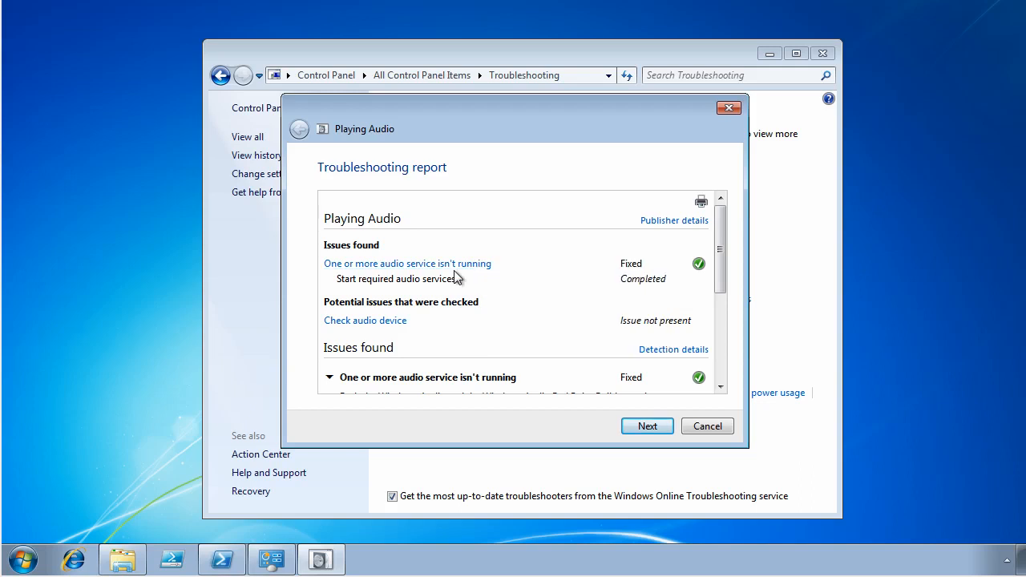
{"action": "mouse_move", "coordinate": [408, 263]}
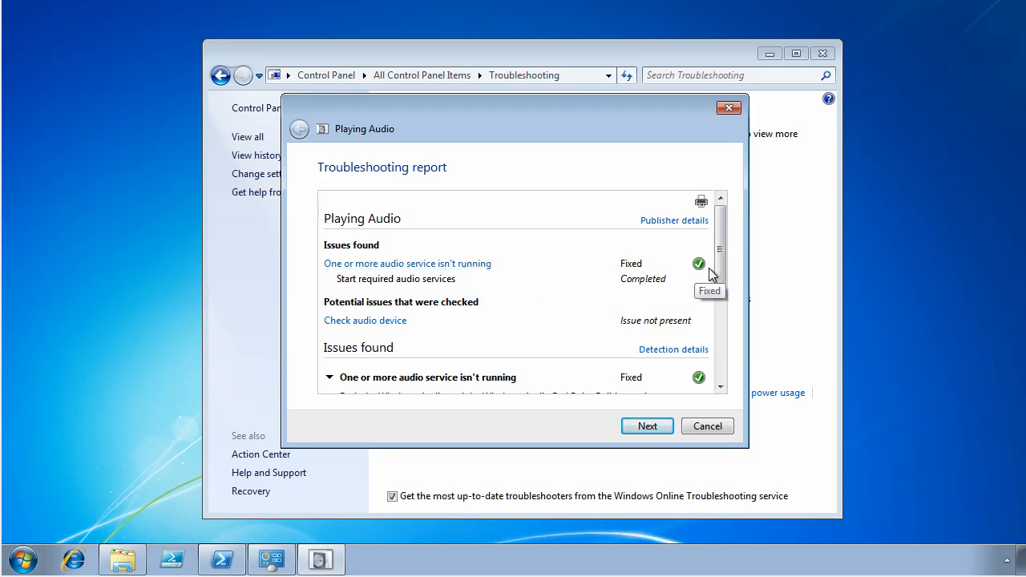
Step: Scroll the troubleshooting report, expanding detection details to read the registry log and collection information
{"action": "scroll", "scroll_direction": "down", "scroll_amount": 3}
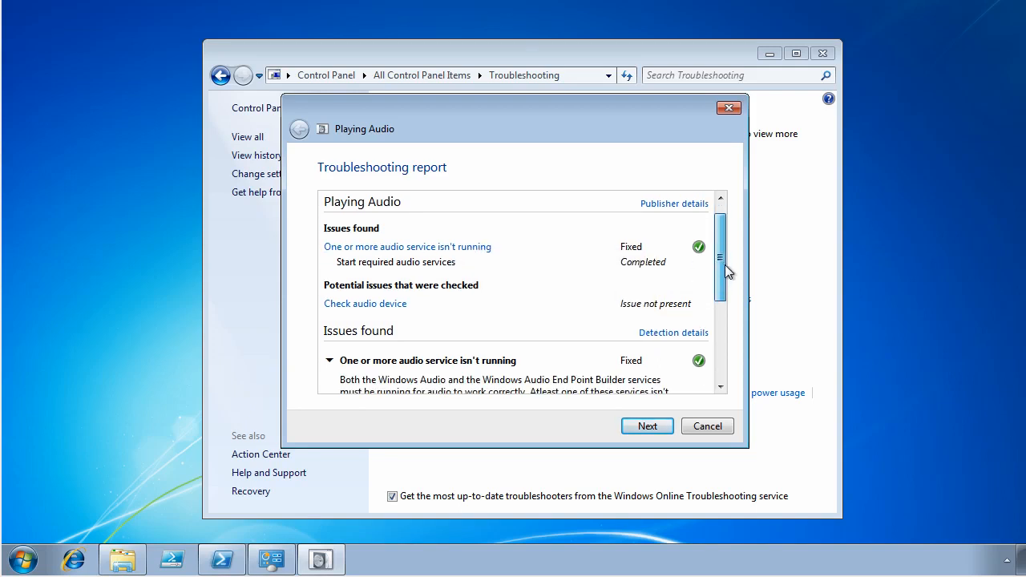
{"action": "scroll", "scroll_direction": "down", "scroll_amount": 3}
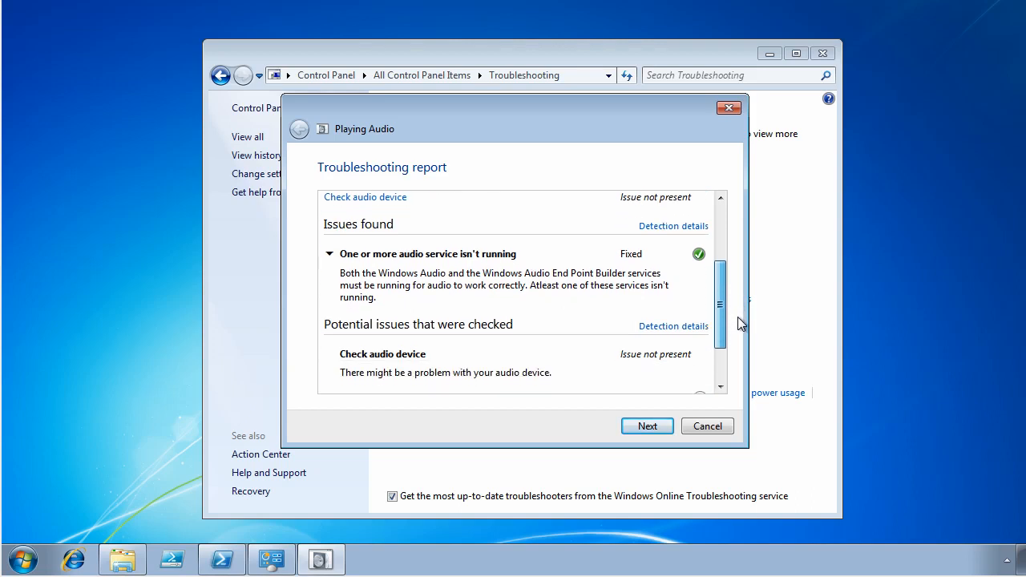
{"action": "scroll", "scroll_direction": "down", "scroll_amount": 3}
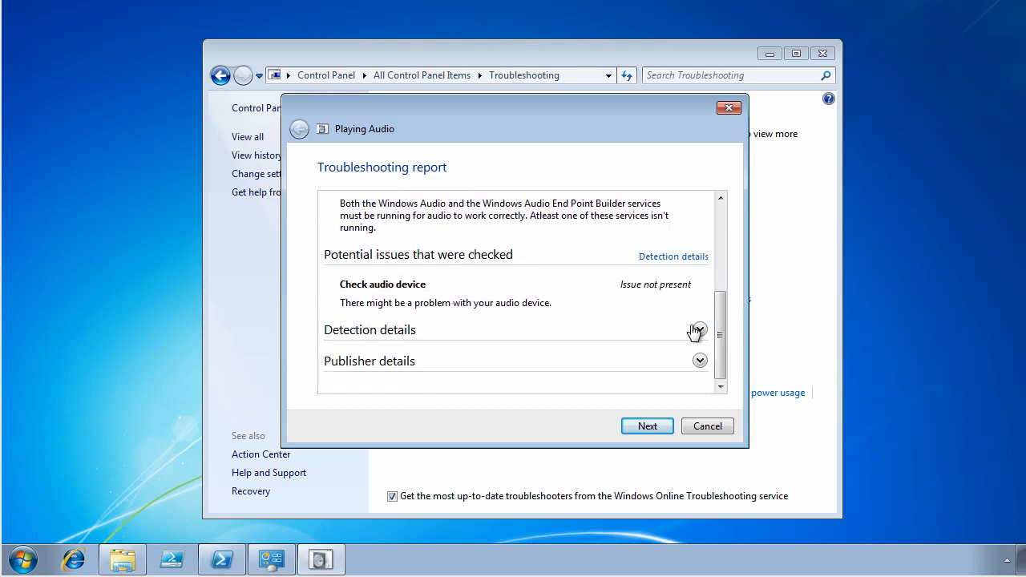
{"action": "left_click", "coordinate": [700, 330]}
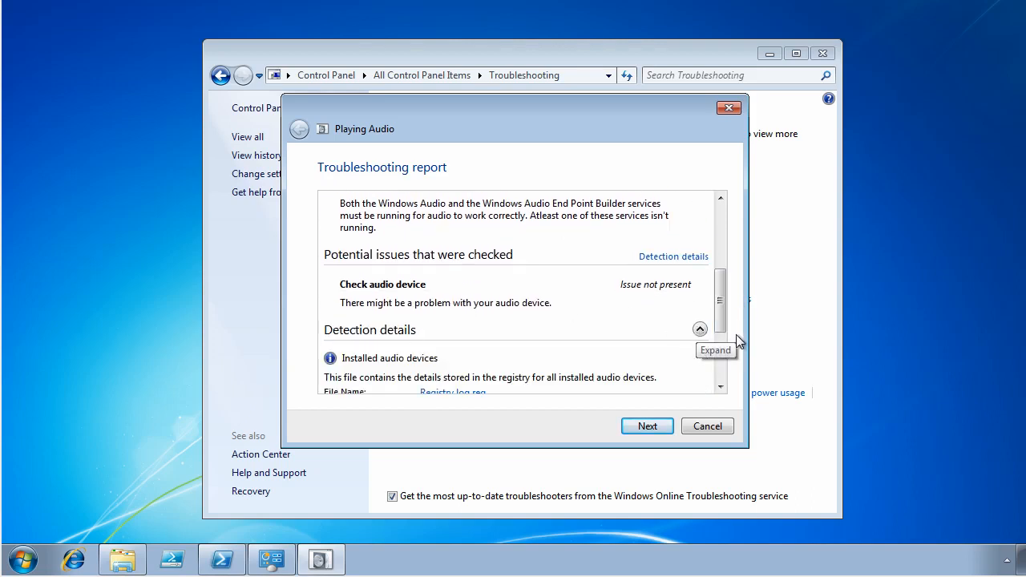
{"action": "scroll", "scroll_direction": "down", "scroll_amount": 3}
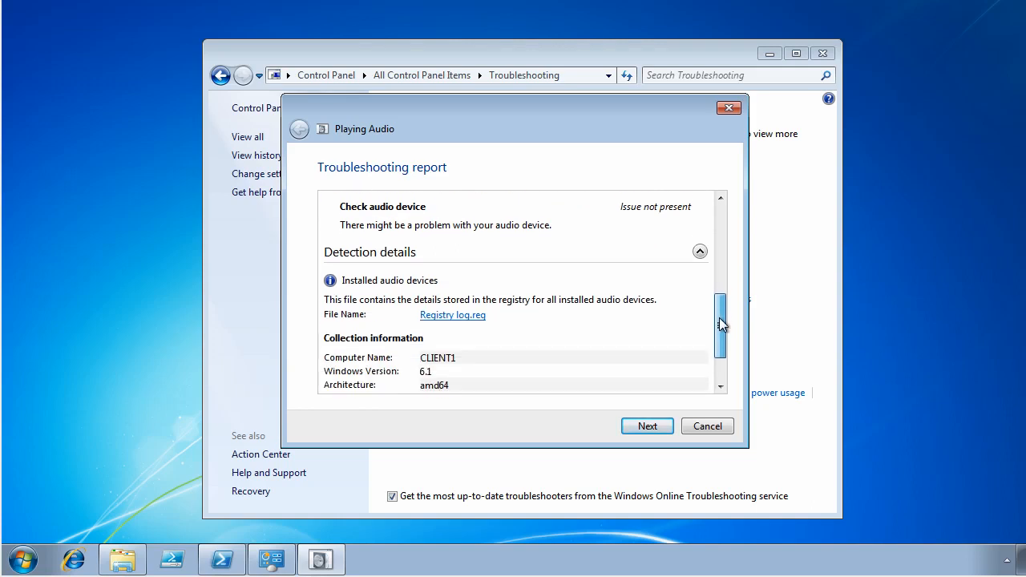
{"action": "scroll", "scroll_direction": "down", "scroll_amount": 3}
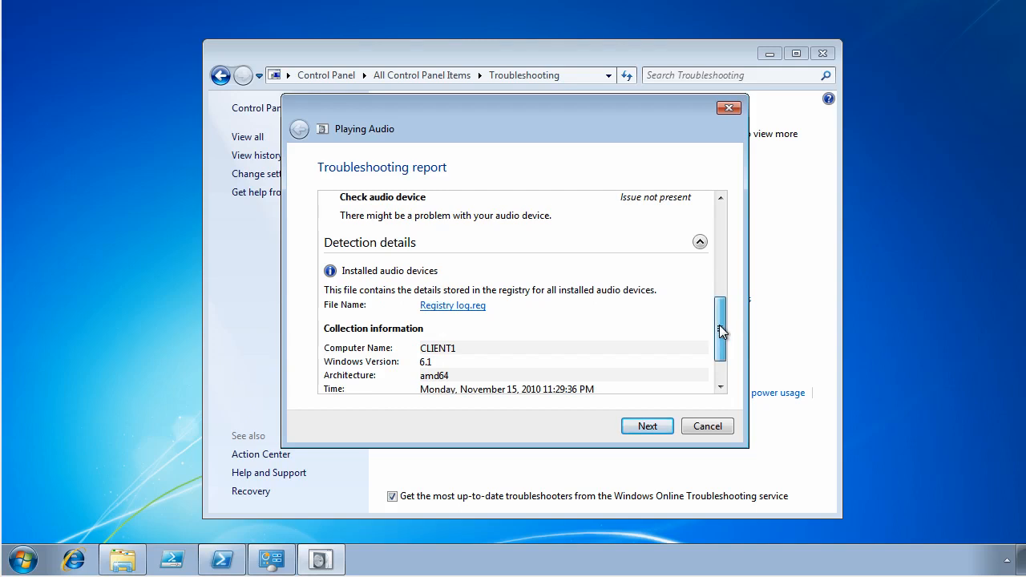
{"action": "scroll", "scroll_direction": "down", "scroll_amount": 3}
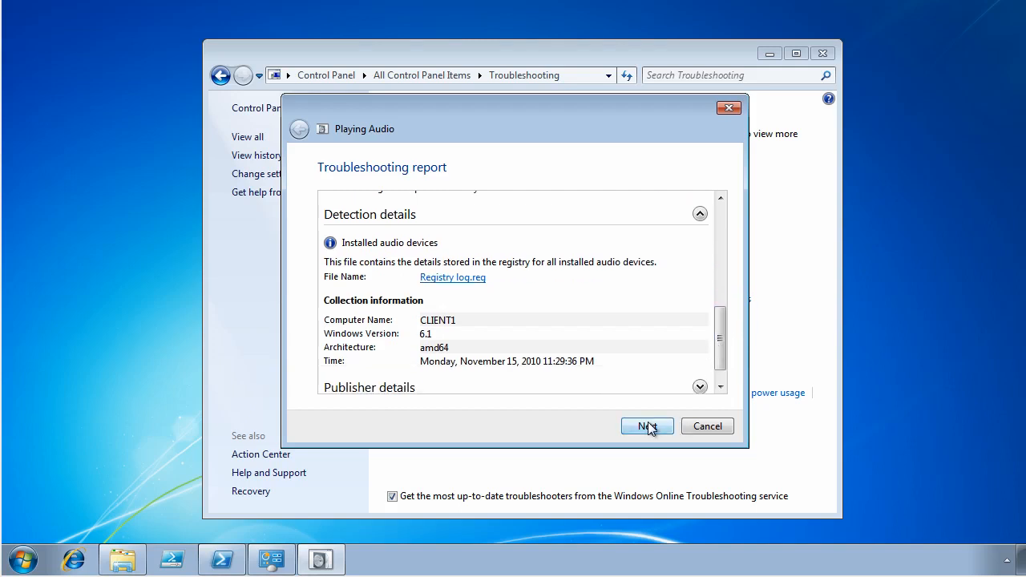
Step: Continue past the detailed report and close the completed audio troubleshooter
{"action": "left_click", "coordinate": [647, 426]}
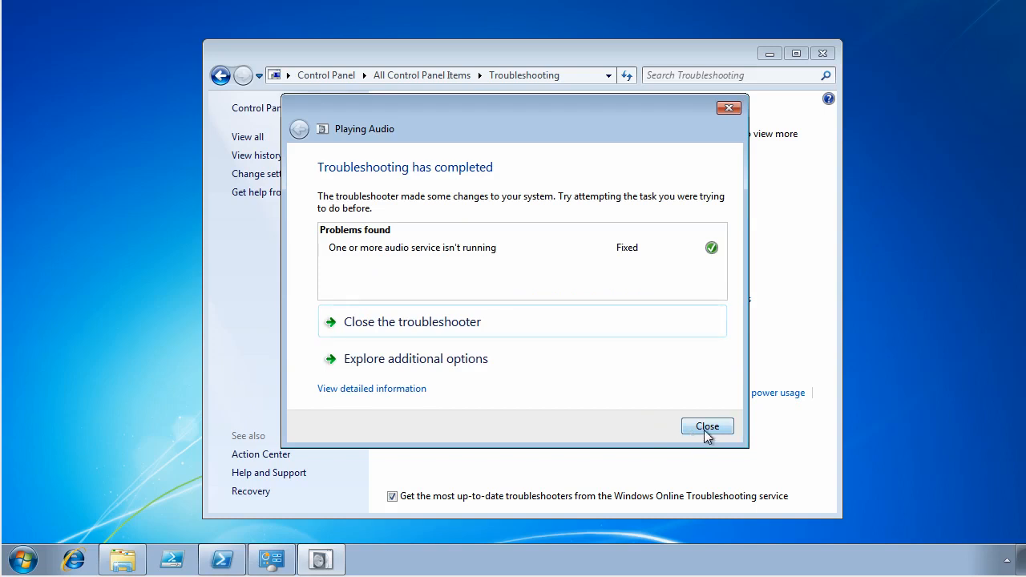
{"action": "left_click", "coordinate": [707, 426]}
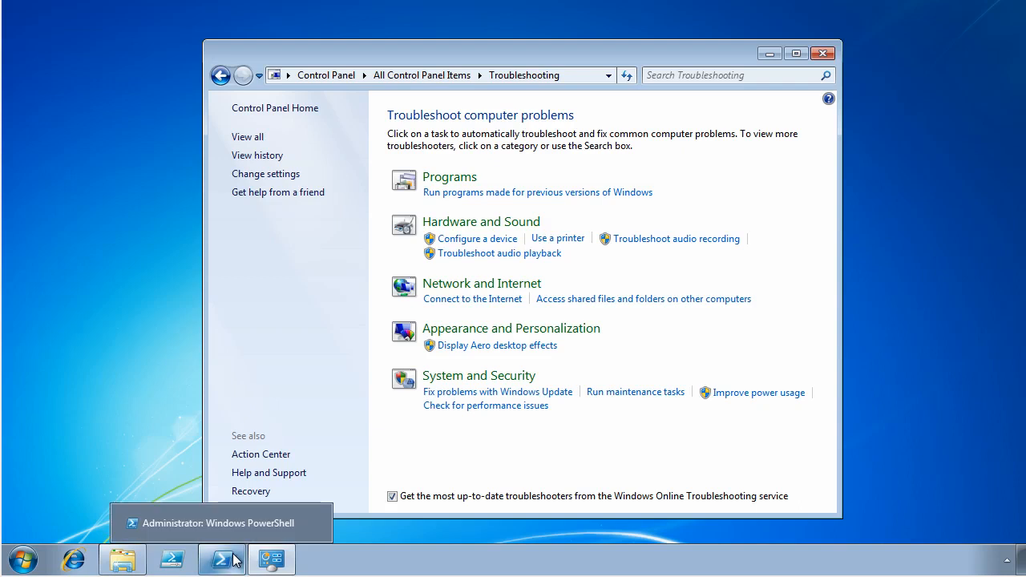
Step: Switch to PowerShell and run import-module troubleshootingpack
{"action": "left_click", "coordinate": [222, 559]}
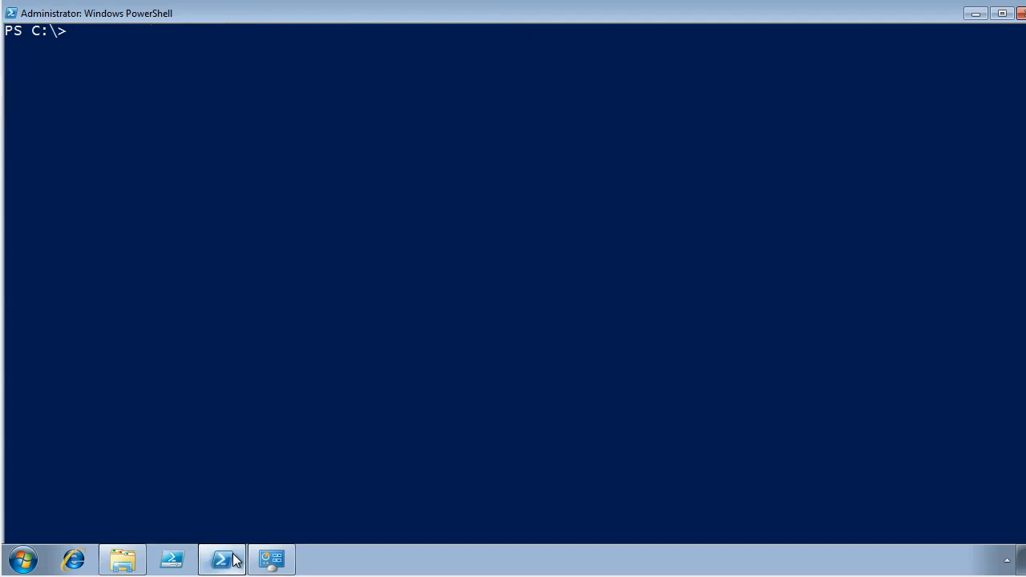
{"action": "type", "text": "impor"}
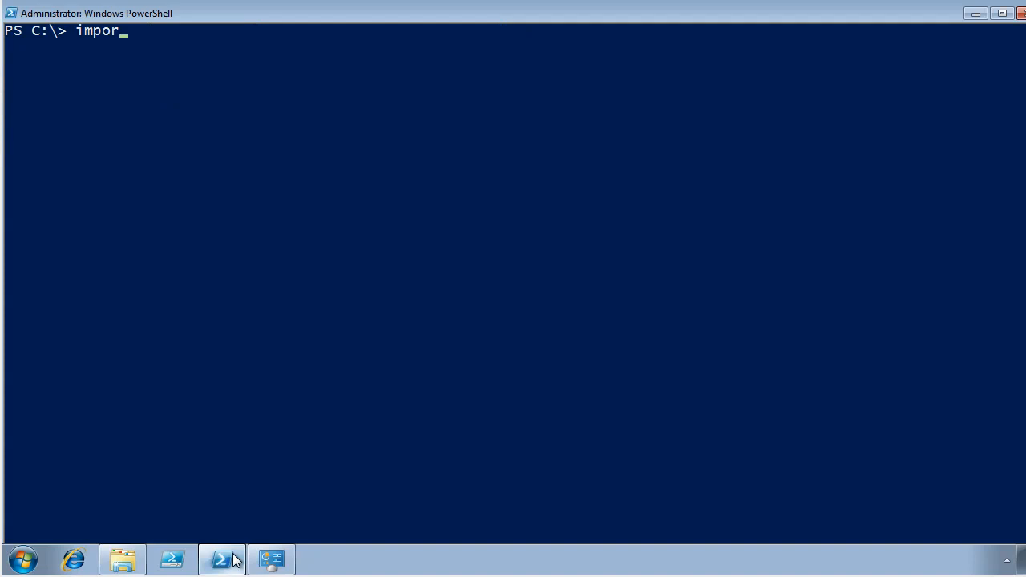
{"action": "type", "text": "t-mo"}
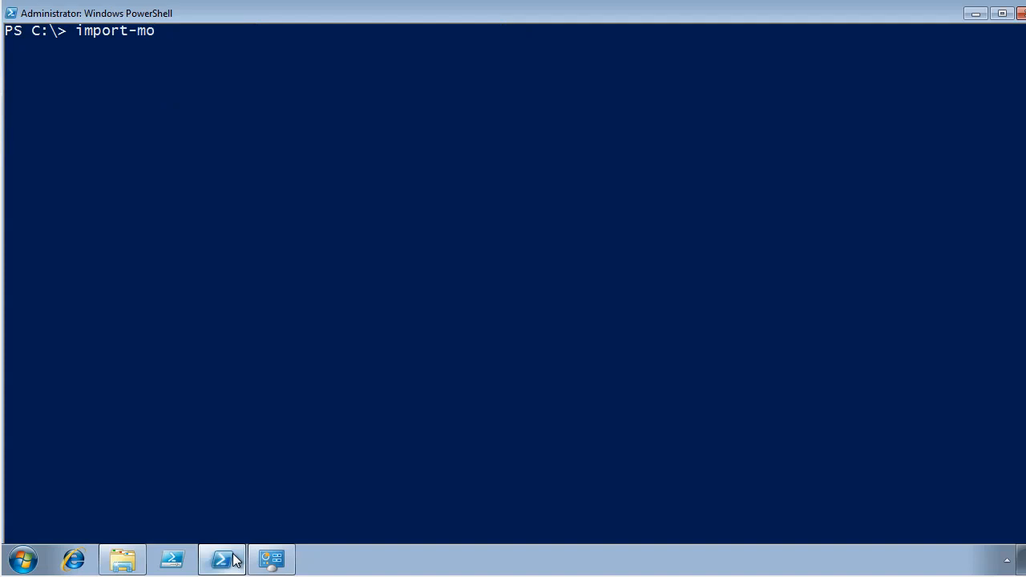
{"action": "type", "text": "dule tro"}
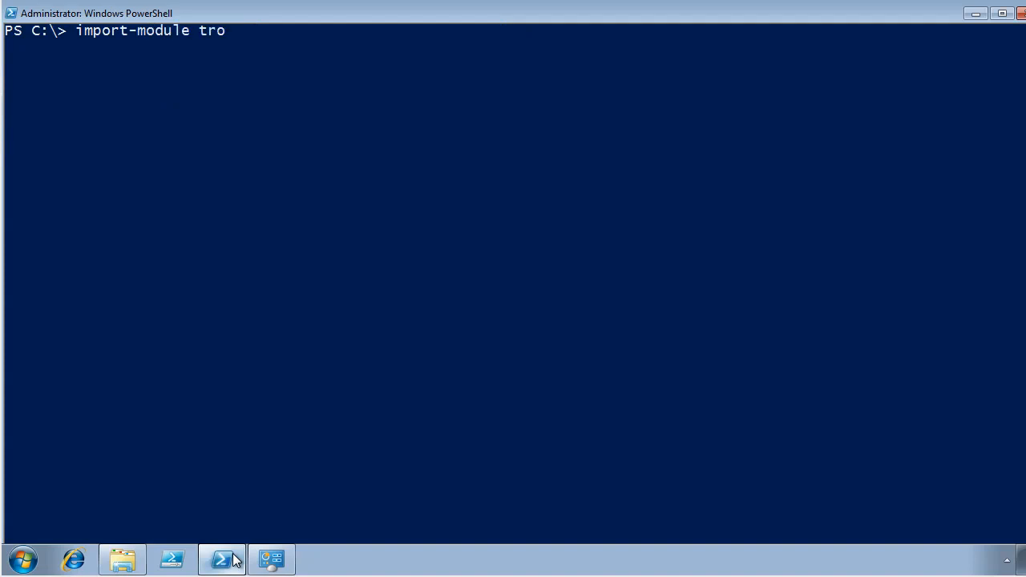
{"action": "type", "text": "ubleshootingpack"}
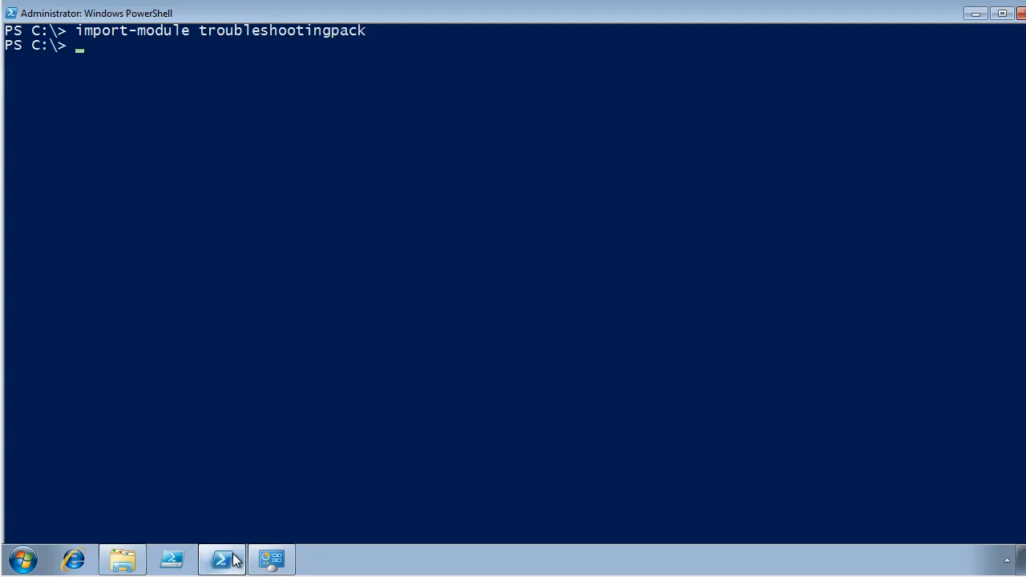
Step: Run Get-TroubleshootingPack C:\windows\diagnostics\system\audio to list the AudioDiagnostic pack
{"action": "type", "text": "a"}
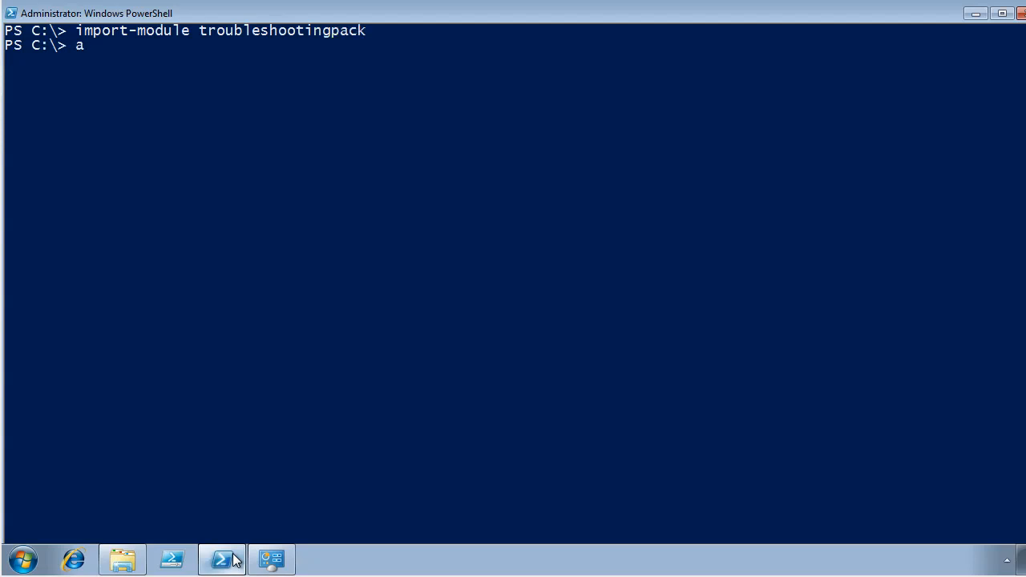
{"action": "type", "text": "get-"}
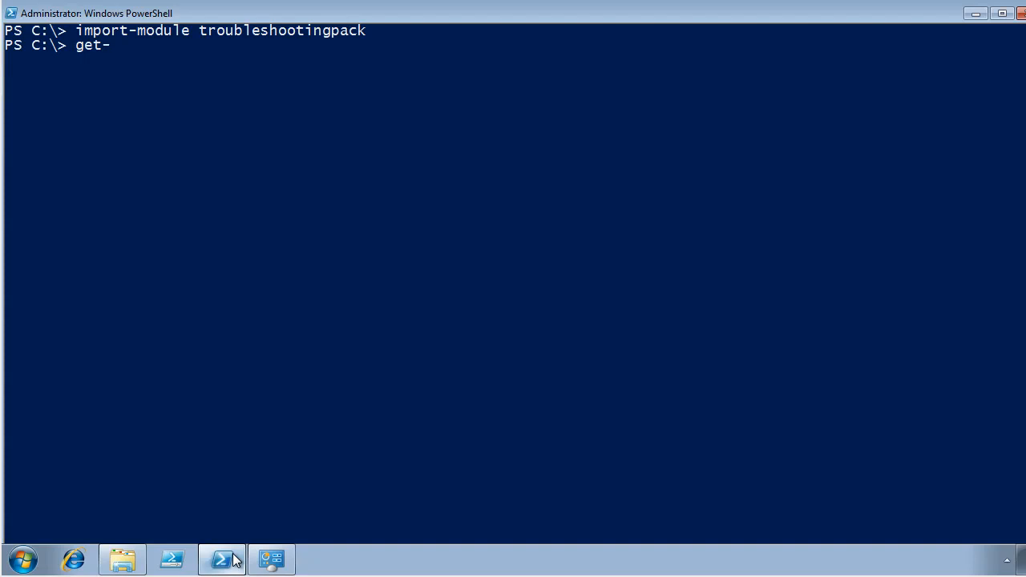
{"action": "type", "text": "TroubleshootingPack"}
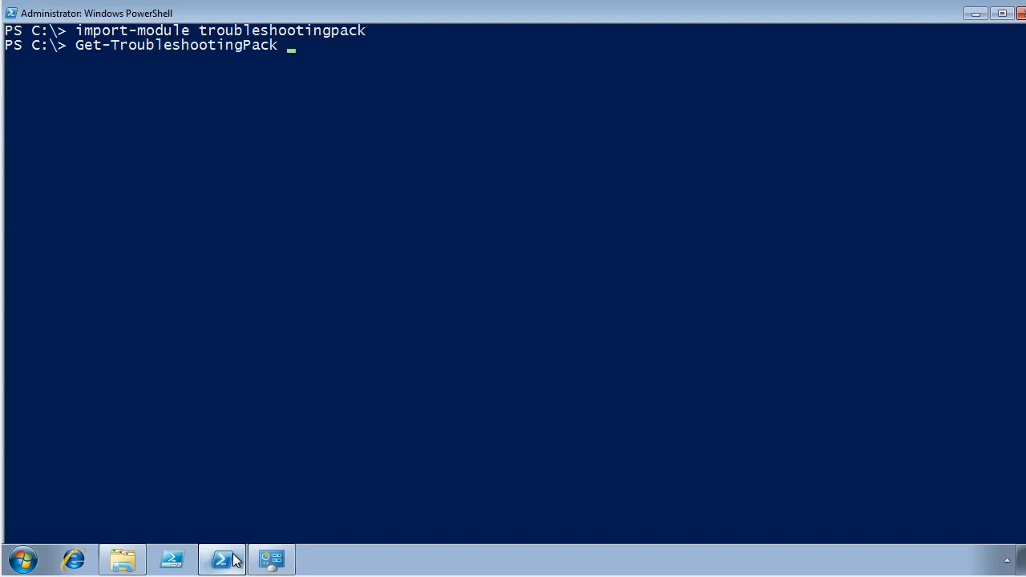
{"action": "type", "text": "c:\\"}
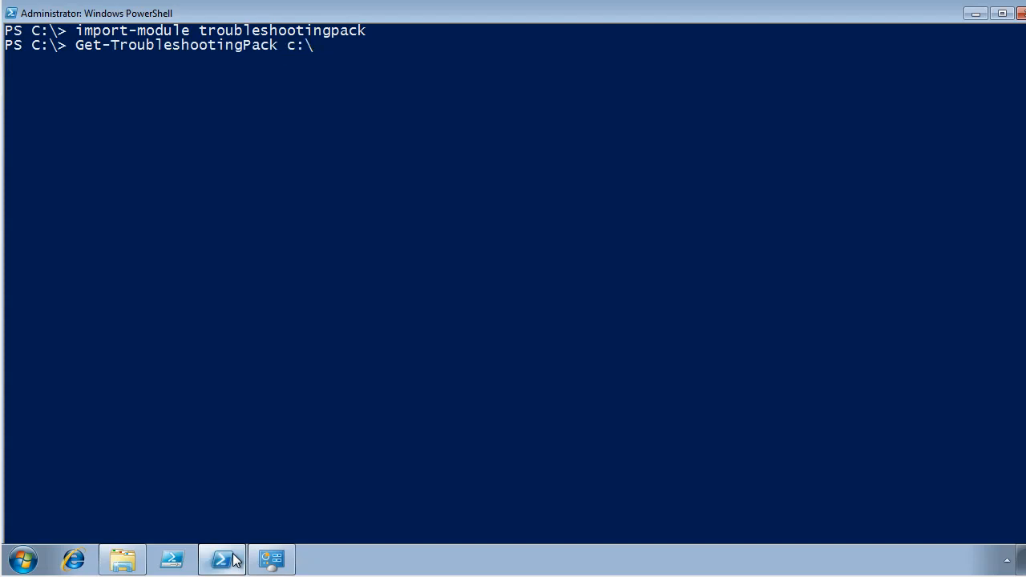
{"action": "type", "text": "w"}
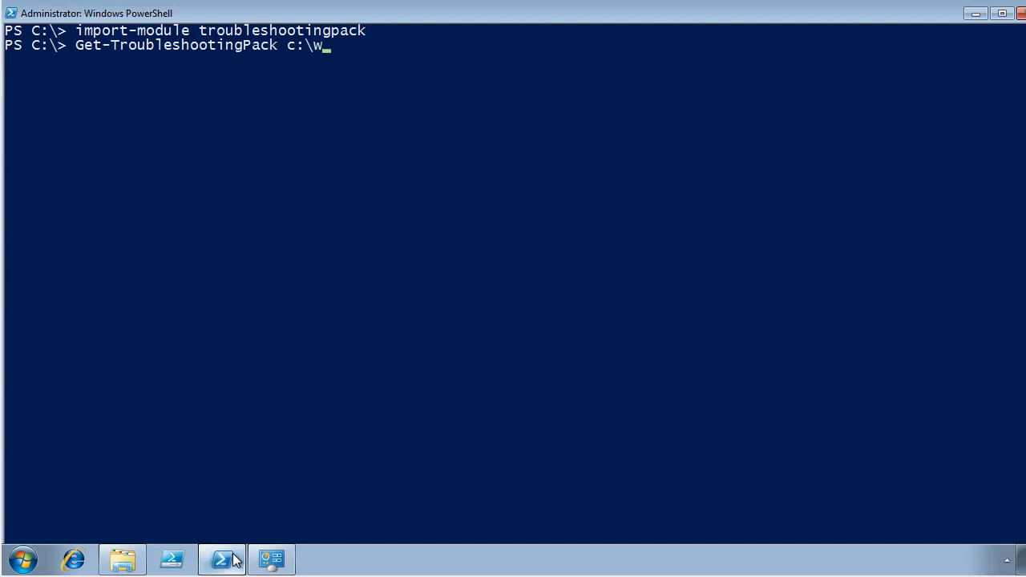
{"action": "type", "text": "indows\\"}
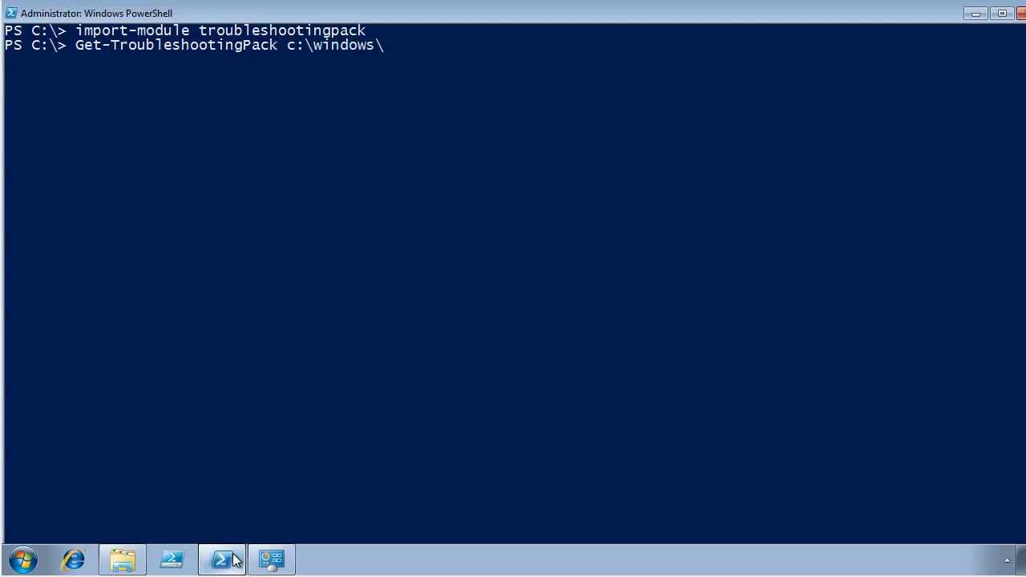
{"action": "type", "text": "diagnostics\\syust"}
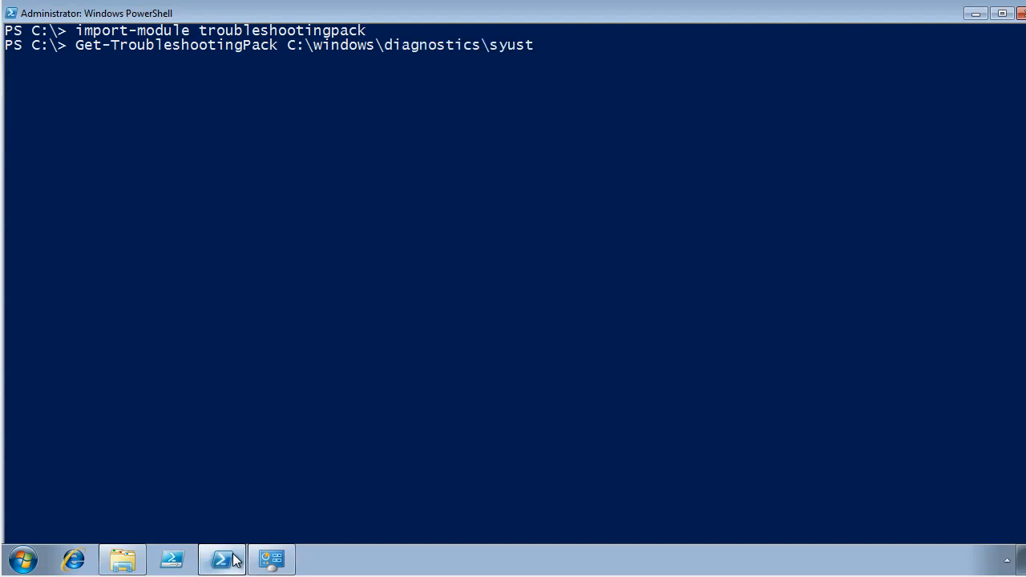
{"action": "type", "text": "system\\a"}
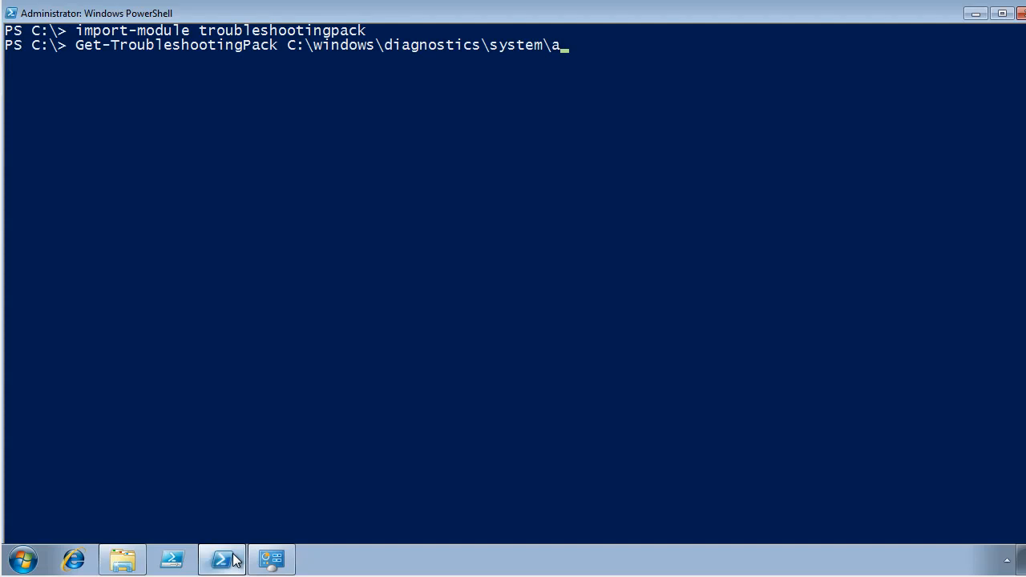
{"action": "type", "text": "di"}
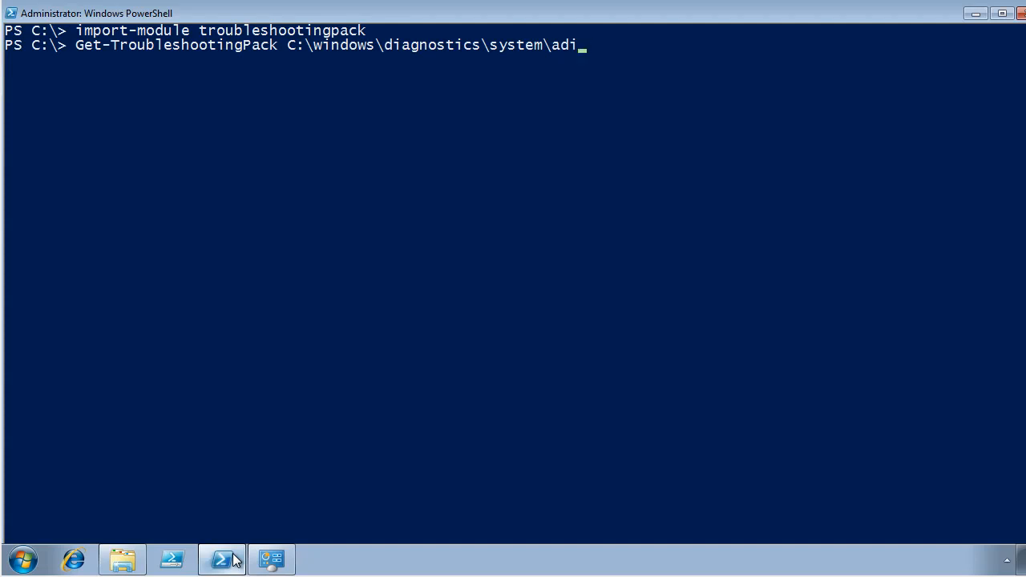
{"action": "key", "text": "Backspace"}
{"action": "type", "text": "udio"}
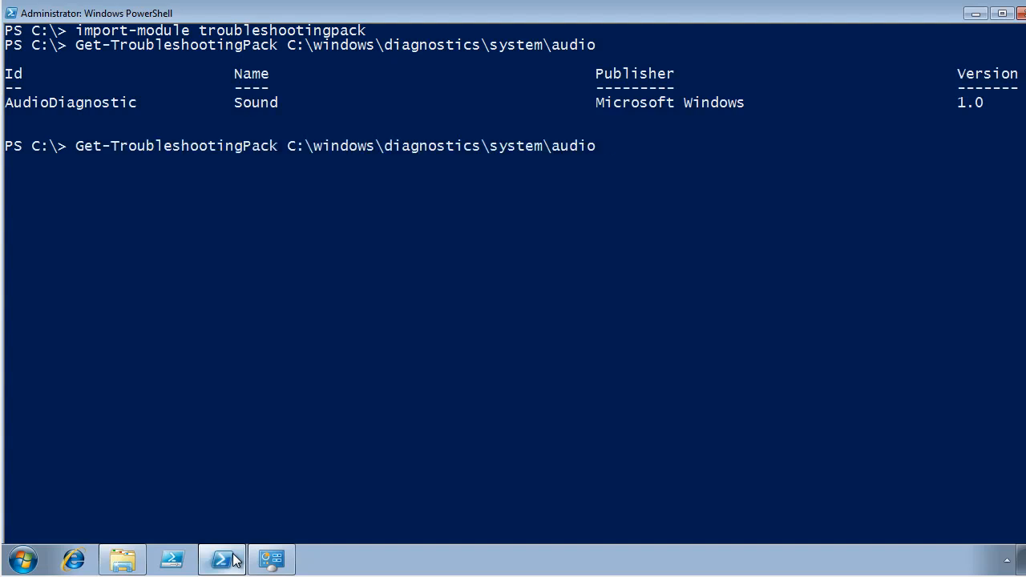
Step: Pipe the audio pack to Invoke-TroubleshootingPack, exit with x, and re-enter the Get-TroubleshootingPack query
{"action": "type", "text": "| inovke"}
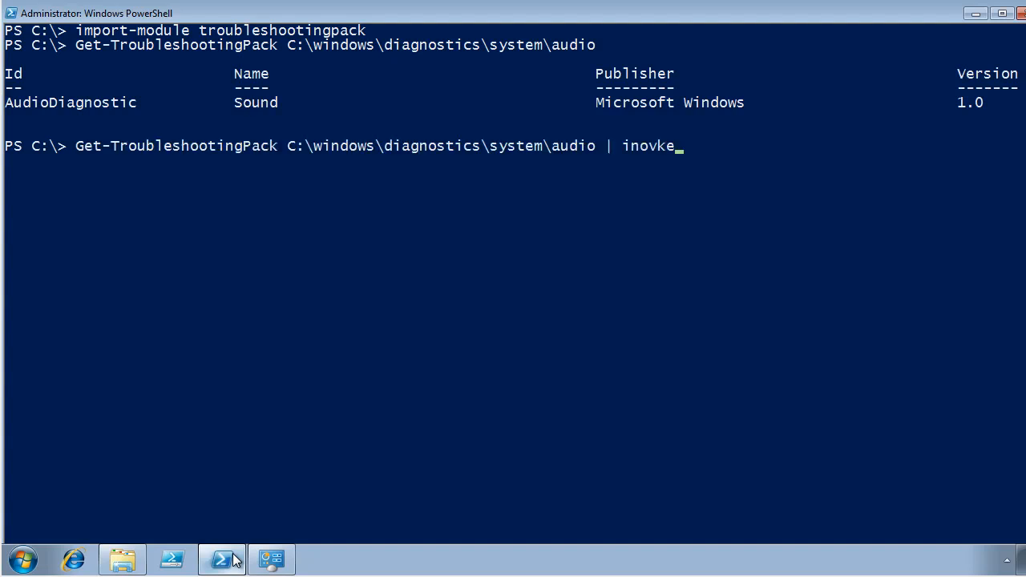
{"action": "type", "text": "-tro"}
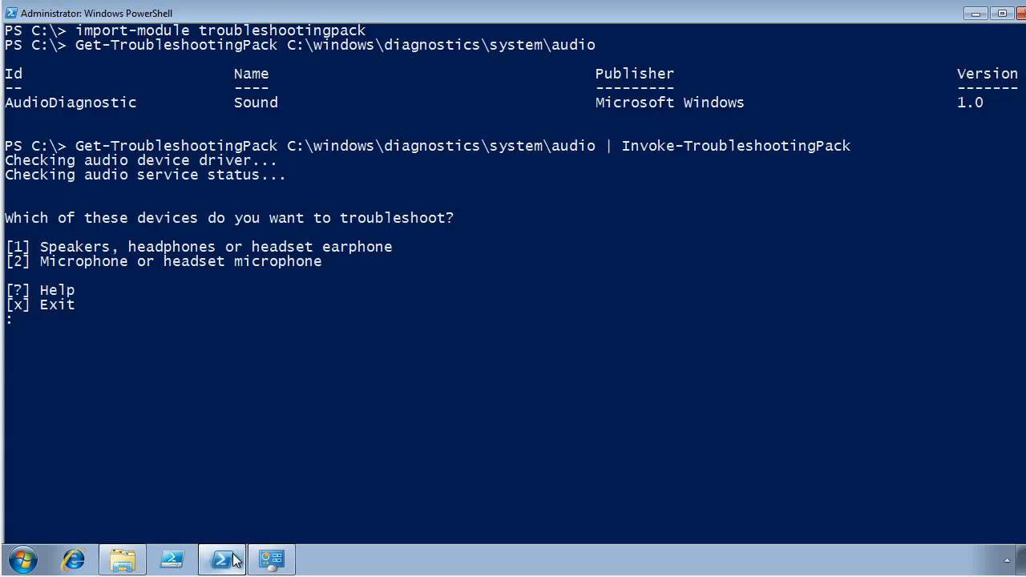
{"action": "type", "text": "x"}
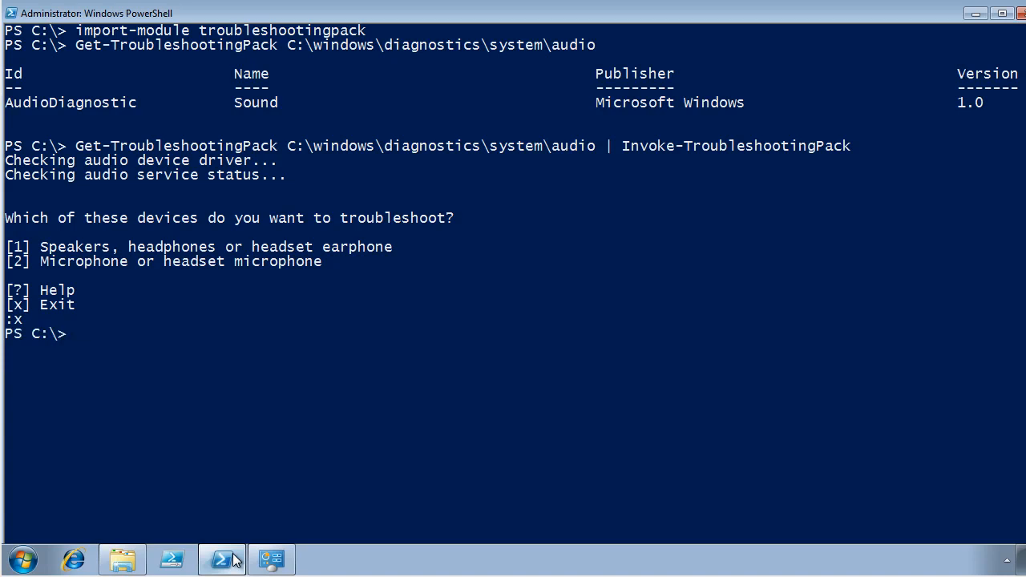
{"action": "type", "text": "Get-TroubleshootingPack C:\\windows\\diagnostics\\system\\audio"}
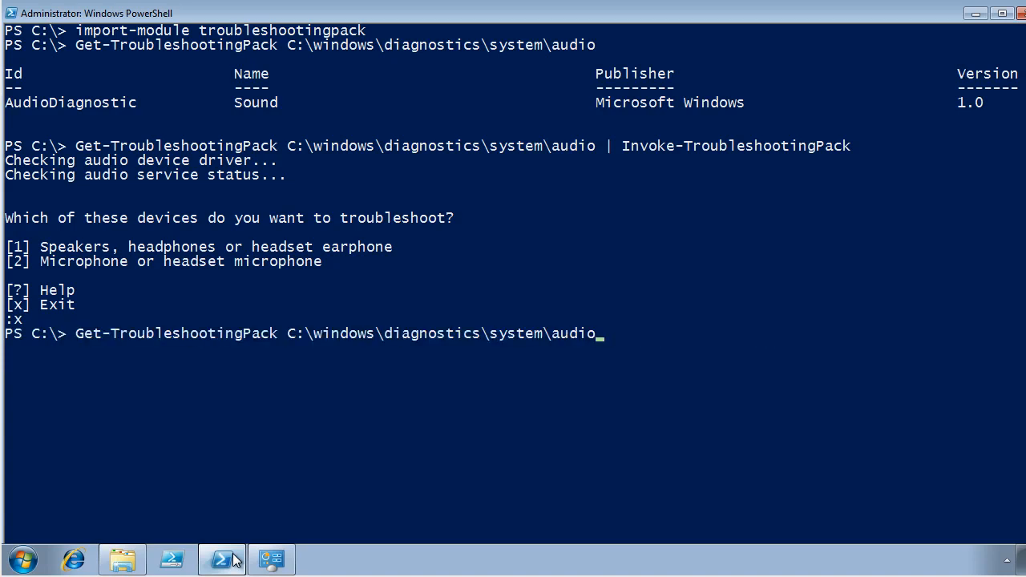
Step: Force-stop Windows Audio and Audio Endpoint Builder with get-service *audio* | stop-service -Force -PassThru
{"action": "type", "text": "get-module"}
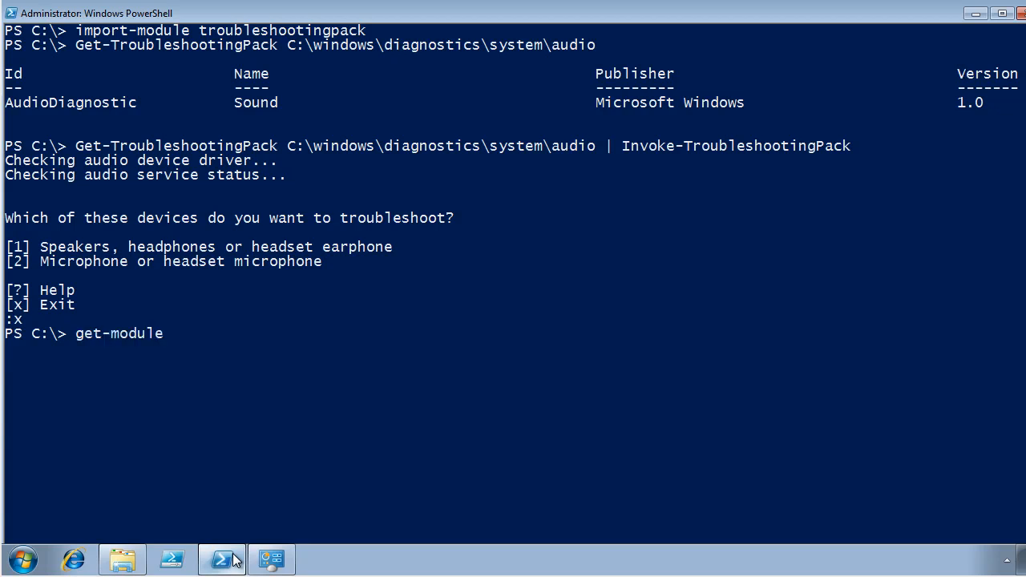
{"action": "type", "text": "get-service *audio*"}
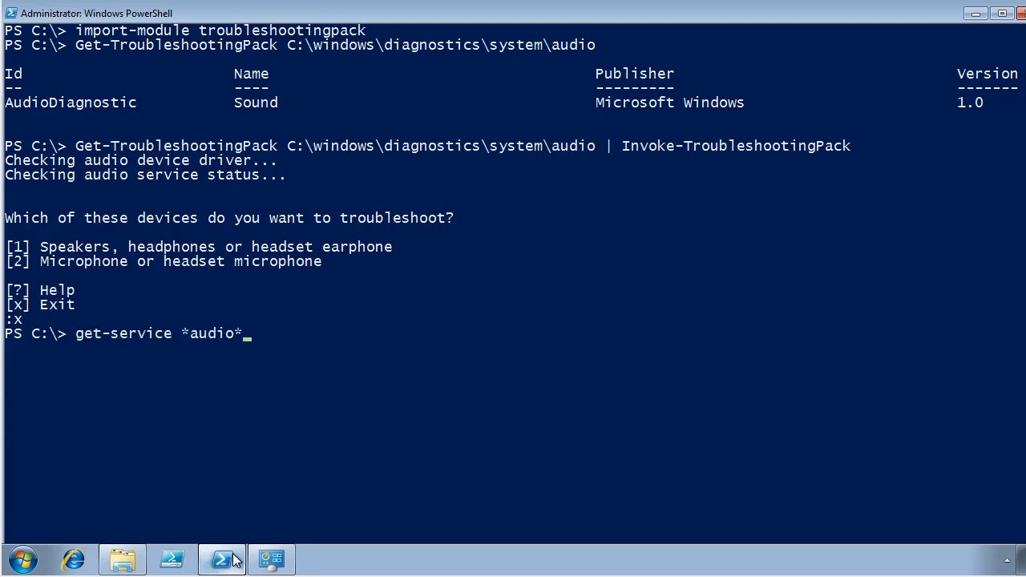
{"action": "type", "text": "| stop-service -Force -PassThru"}
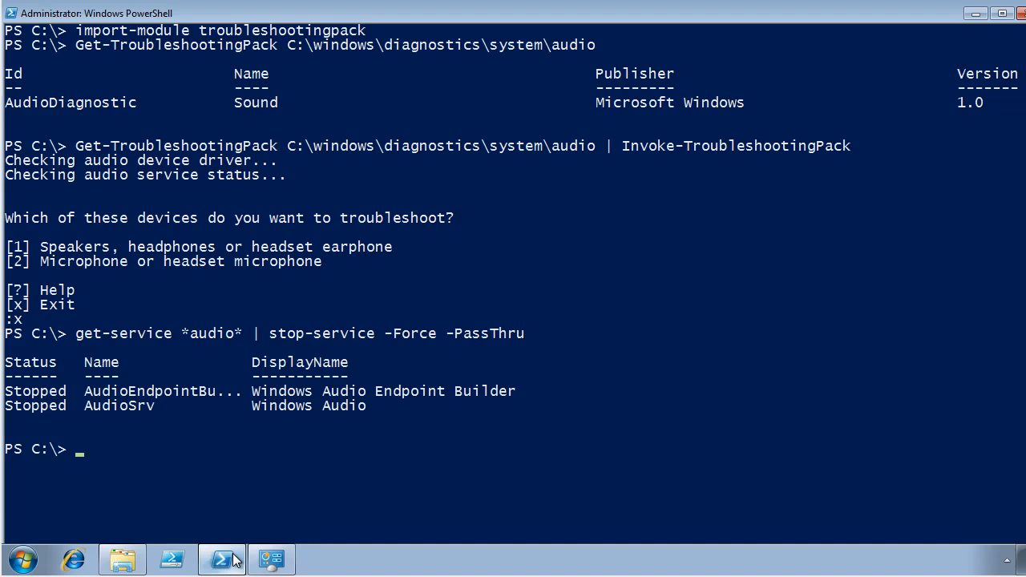
{"action": "type", "text": "1"}
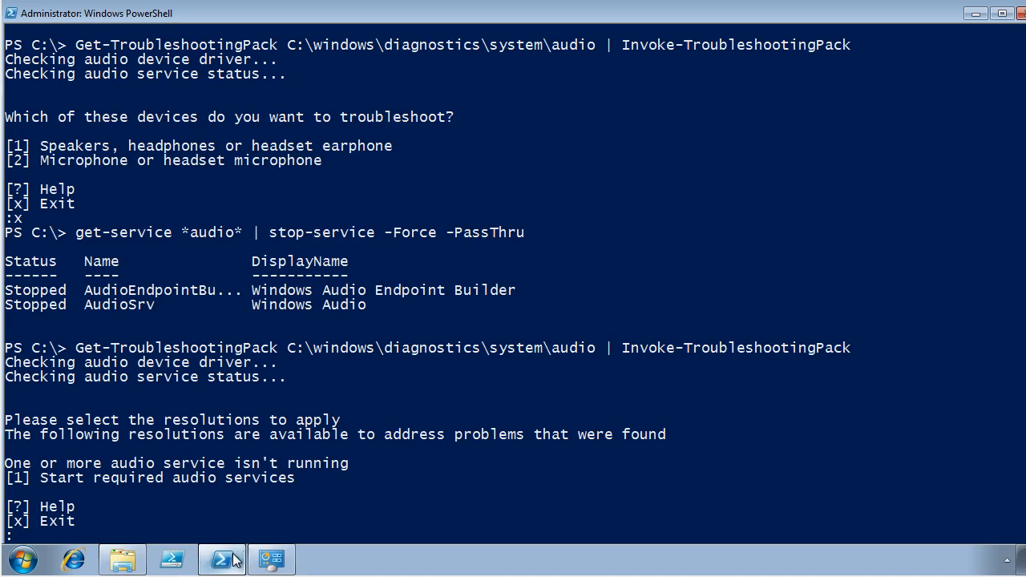
Step: Choose option 1 to start required audio services, then enter x to exit
{"action": "type", "text": "1"}
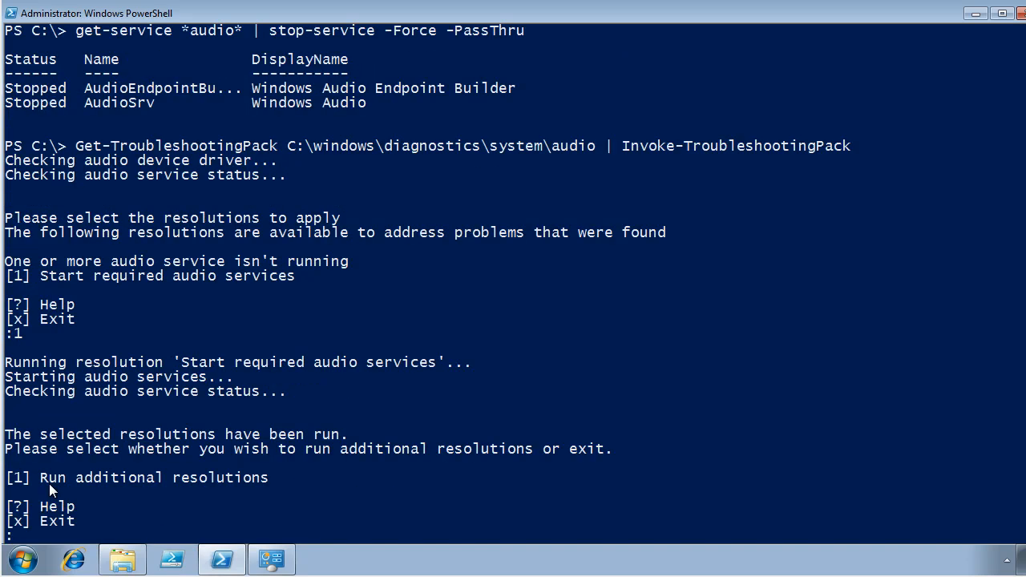
{"action": "type", "text": "x"}
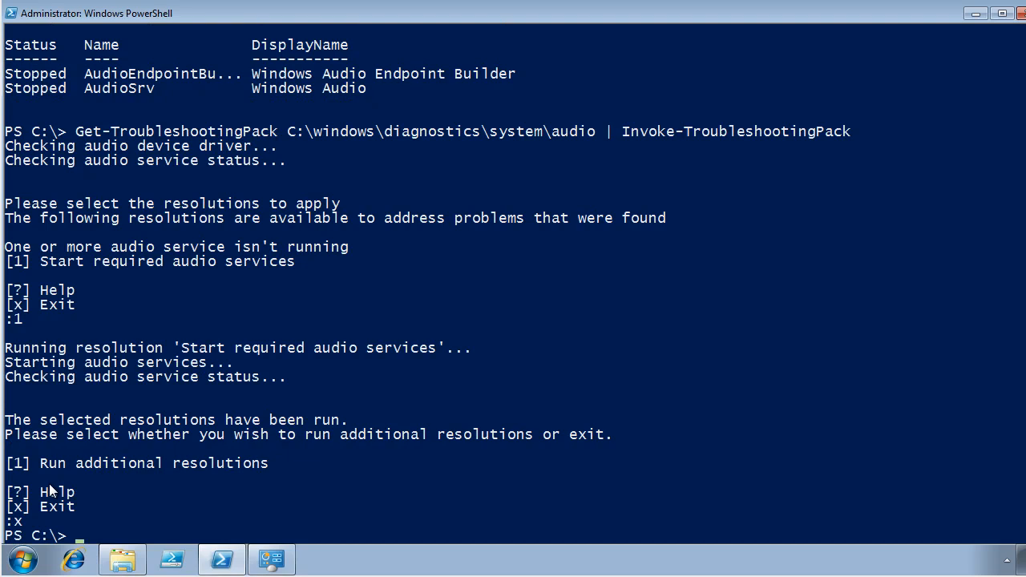